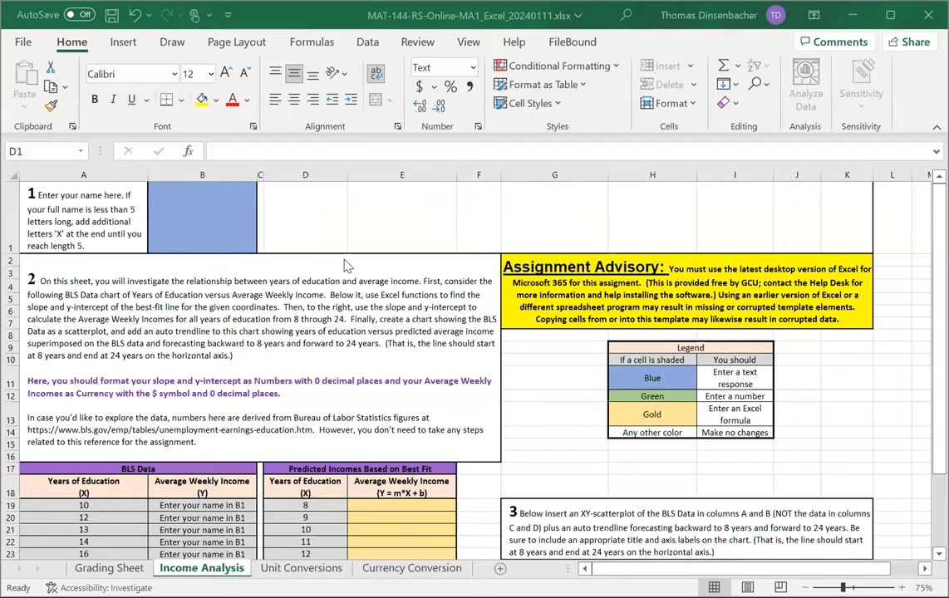
mouse_move(369, 273)
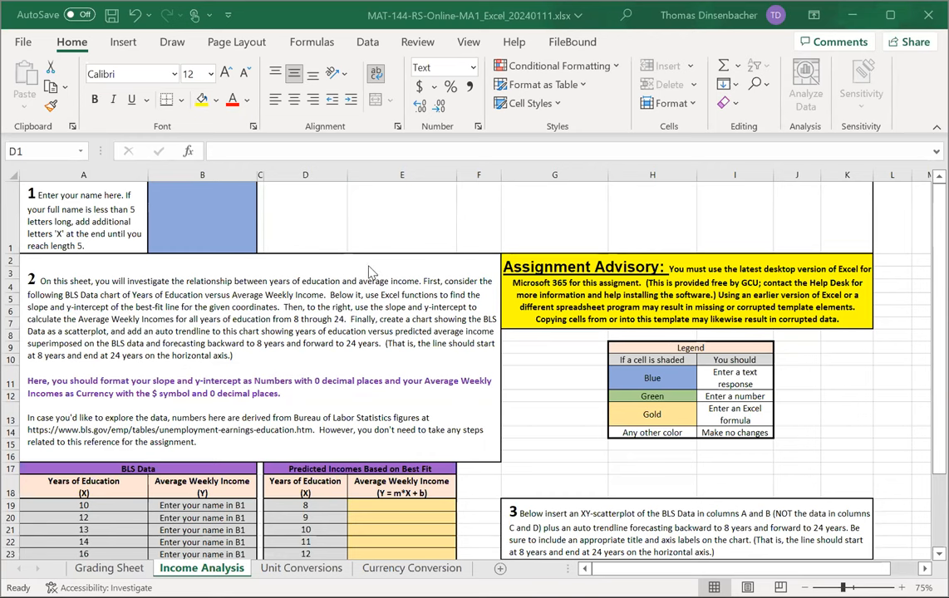
mouse_move(129, 308)
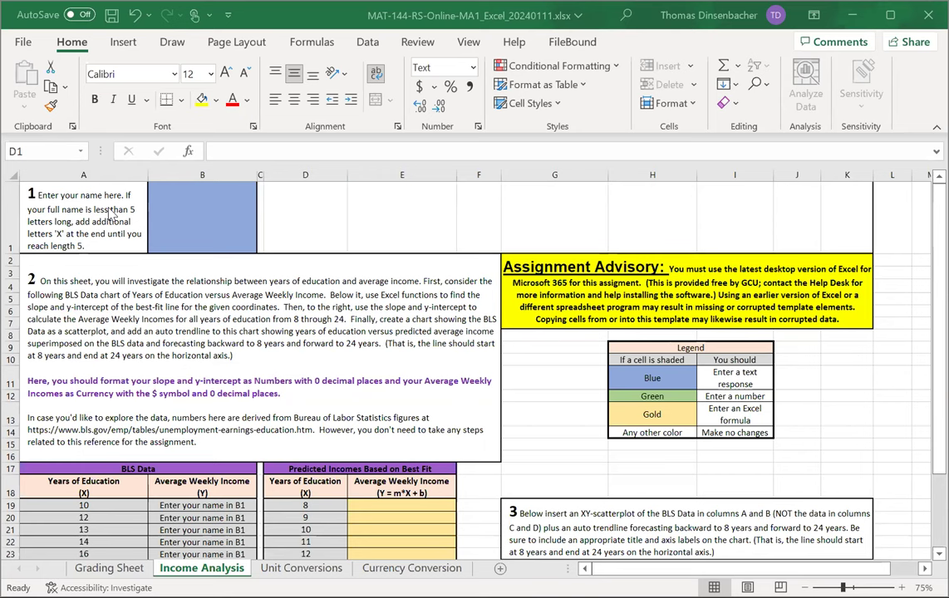
mouse_move(123, 234)
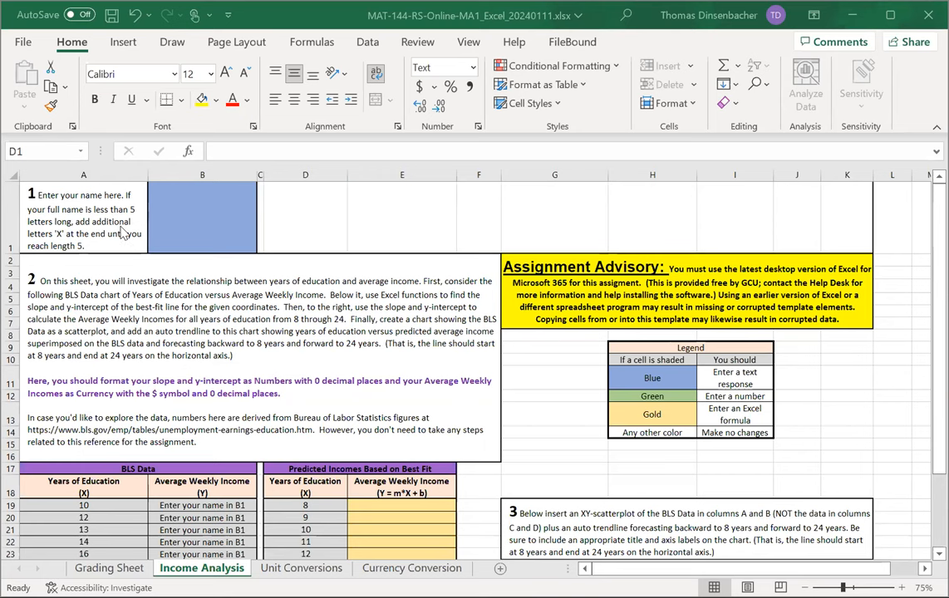
mouse_move(197, 269)
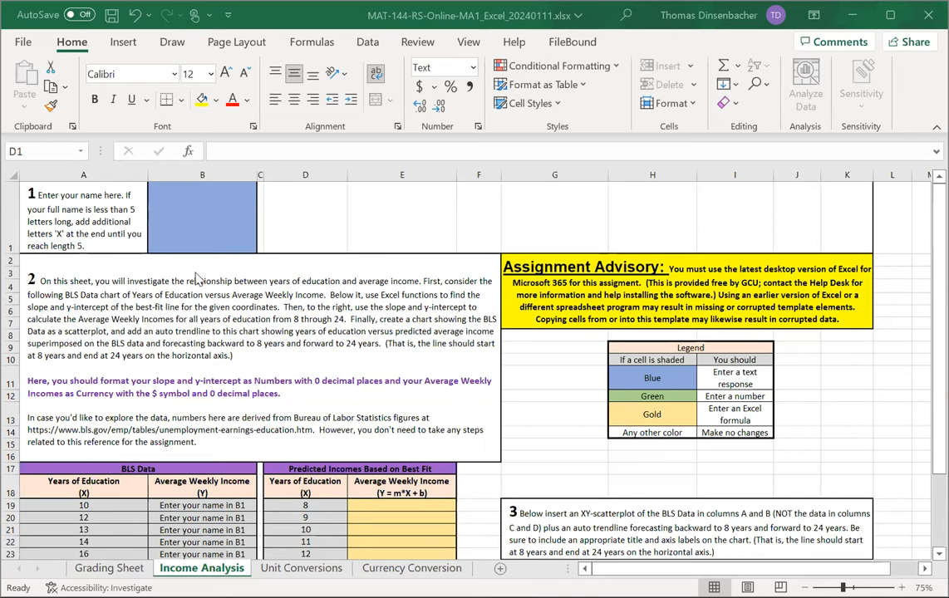
mouse_move(296, 290)
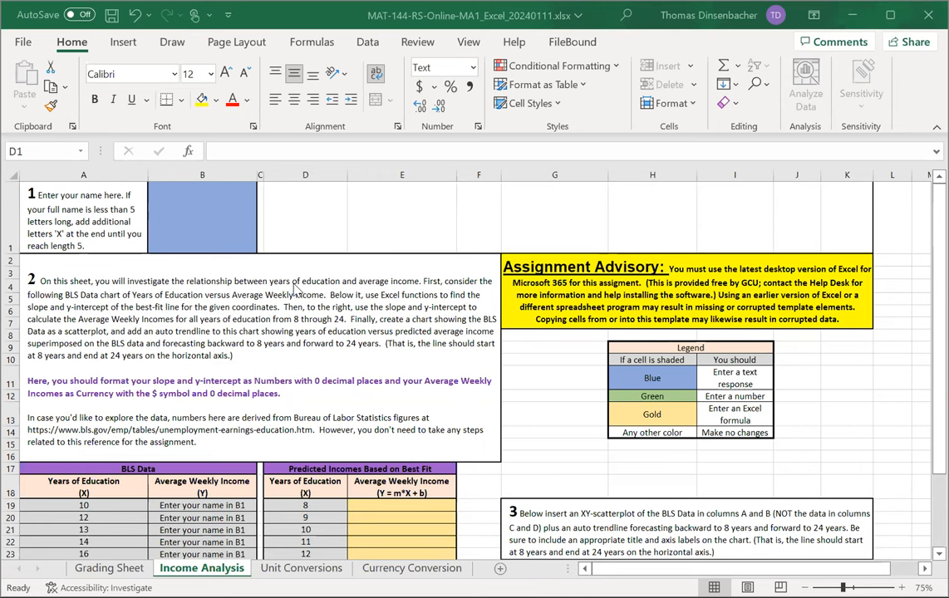
mouse_move(432, 370)
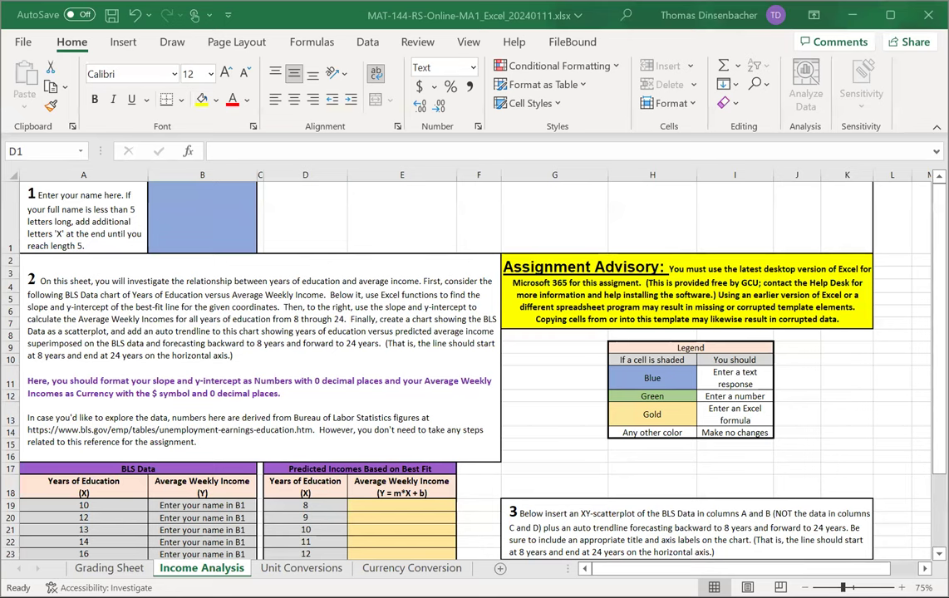
Step: Enter the name Thunder Lope in B1 so the BLS weekly incomes fill in
scroll(down, 3)
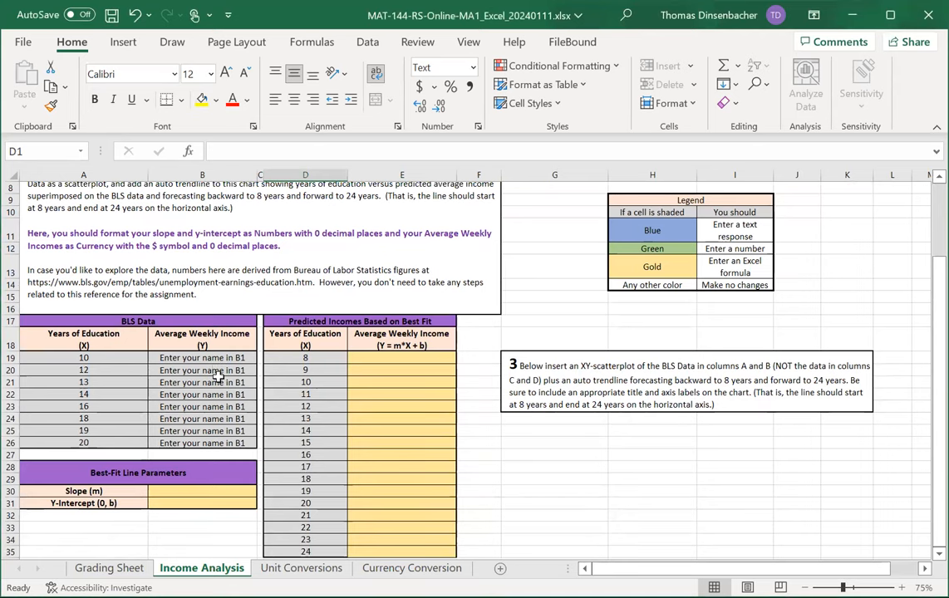
scroll(up, 3)
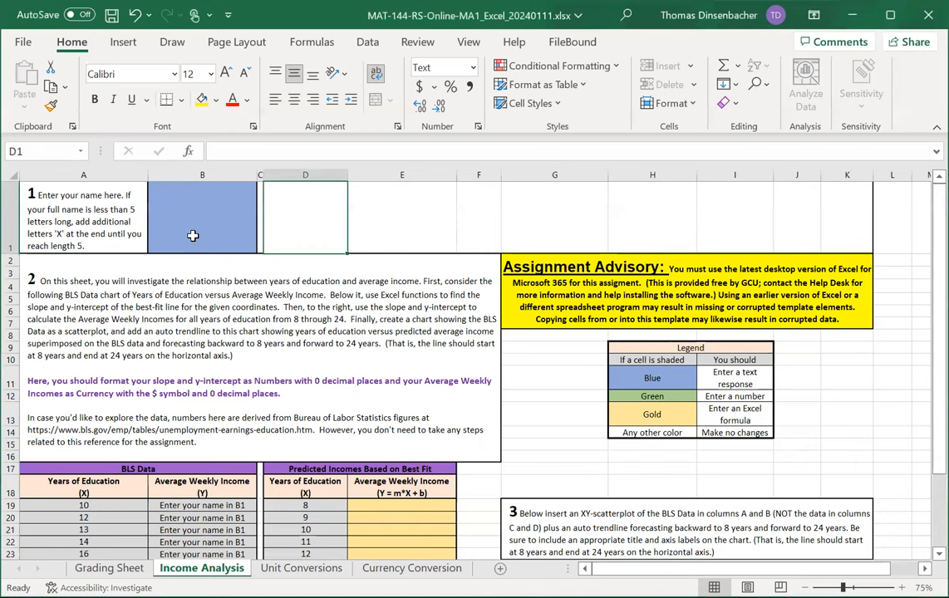
text(Thunde)
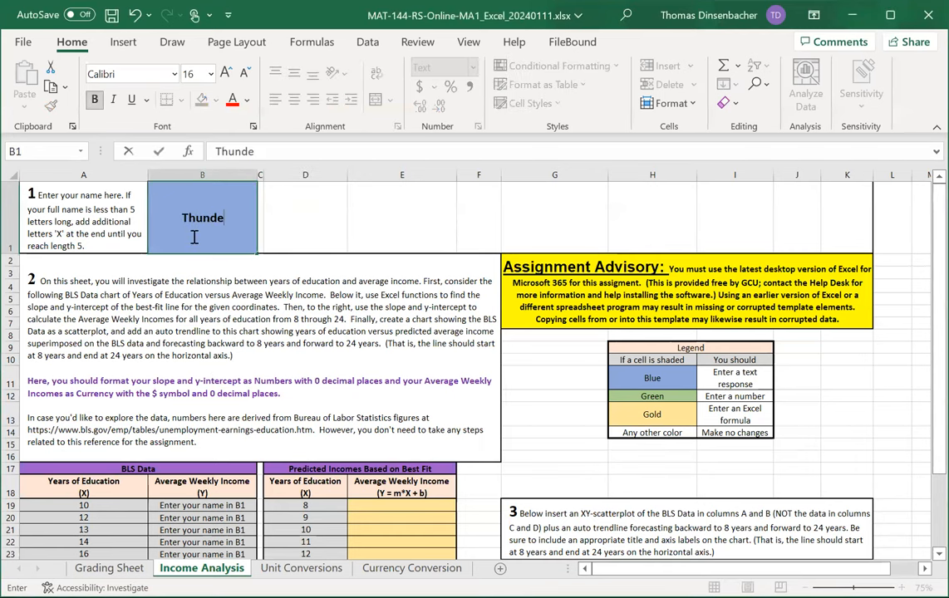
key(Return)
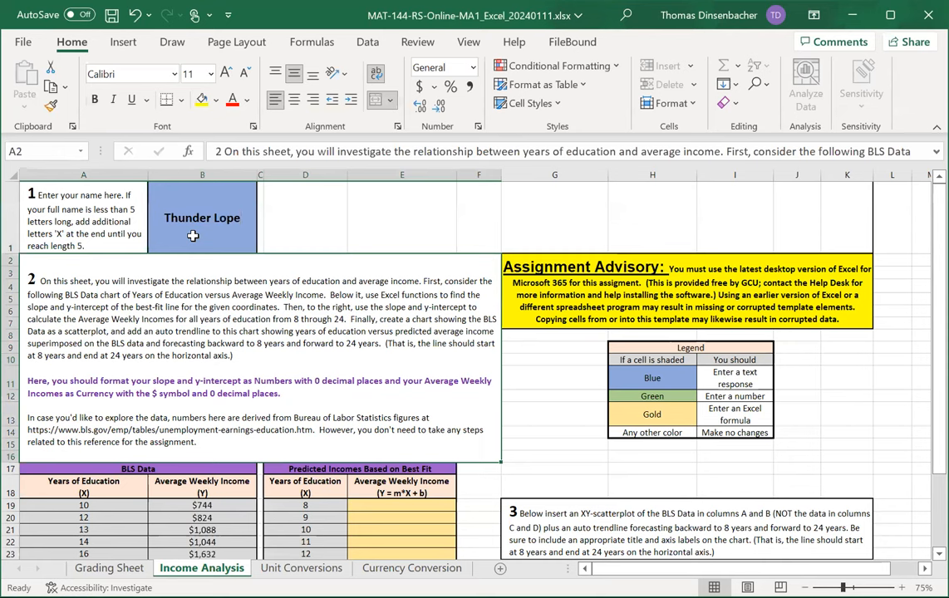
click(306, 216)
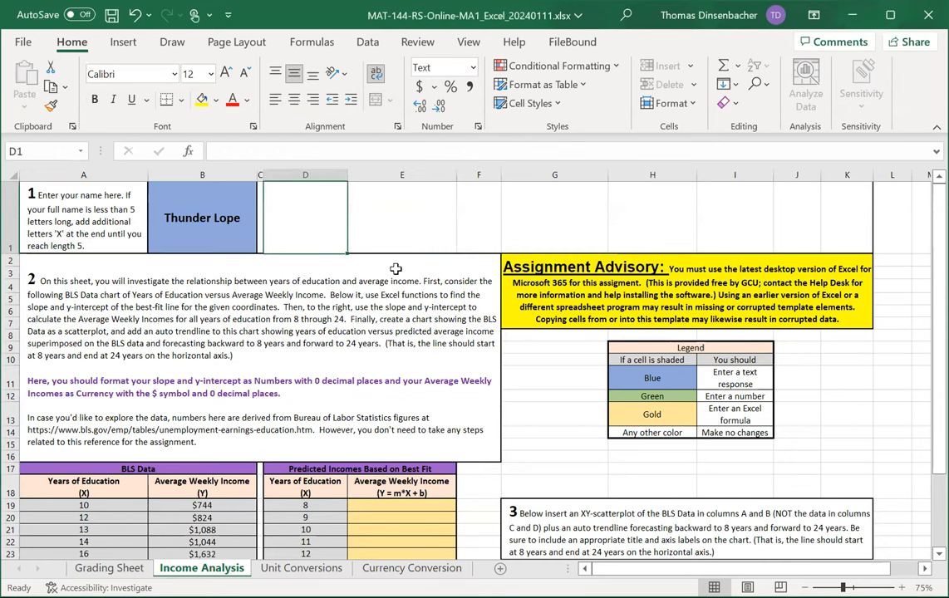
mouse_move(236, 296)
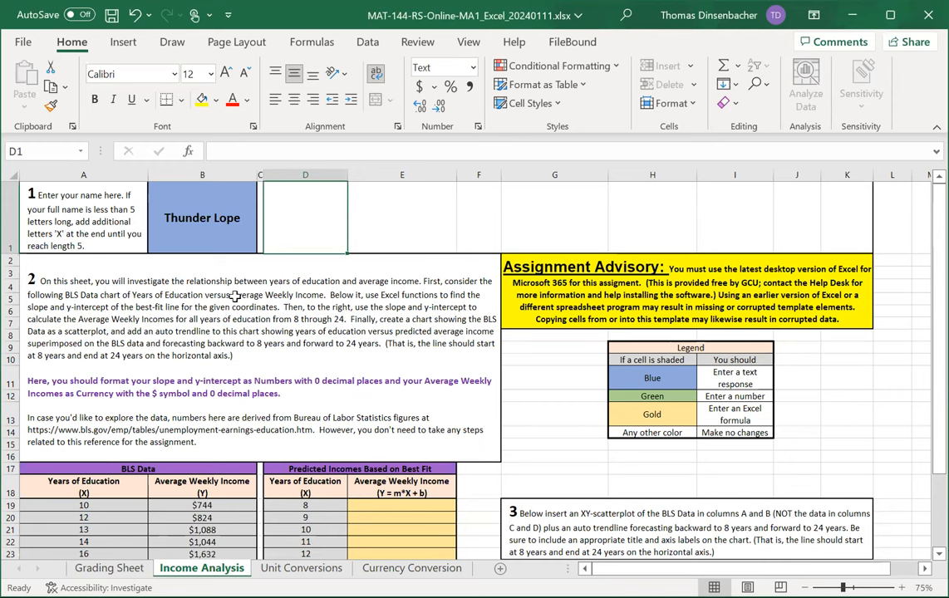
mouse_move(261, 381)
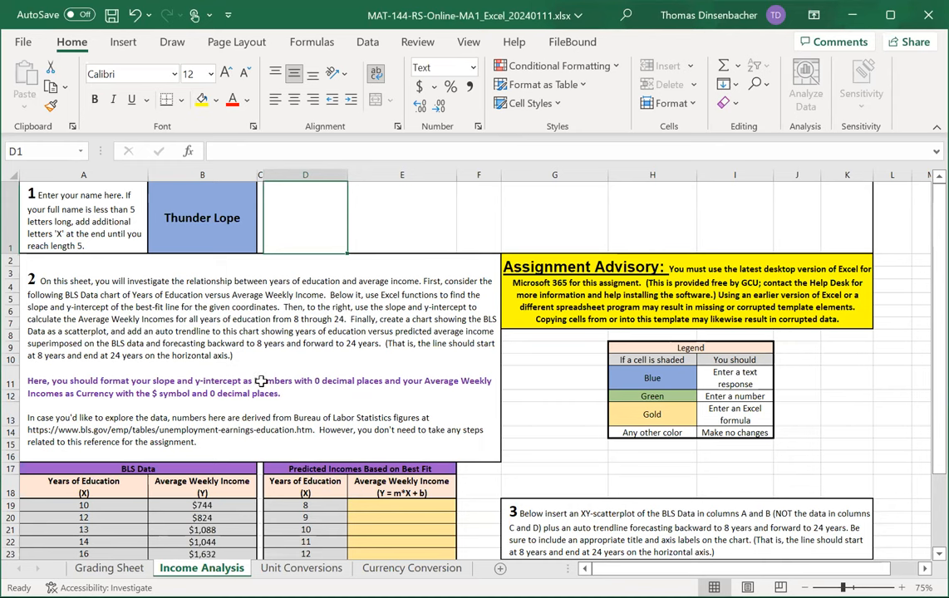
mouse_move(279, 342)
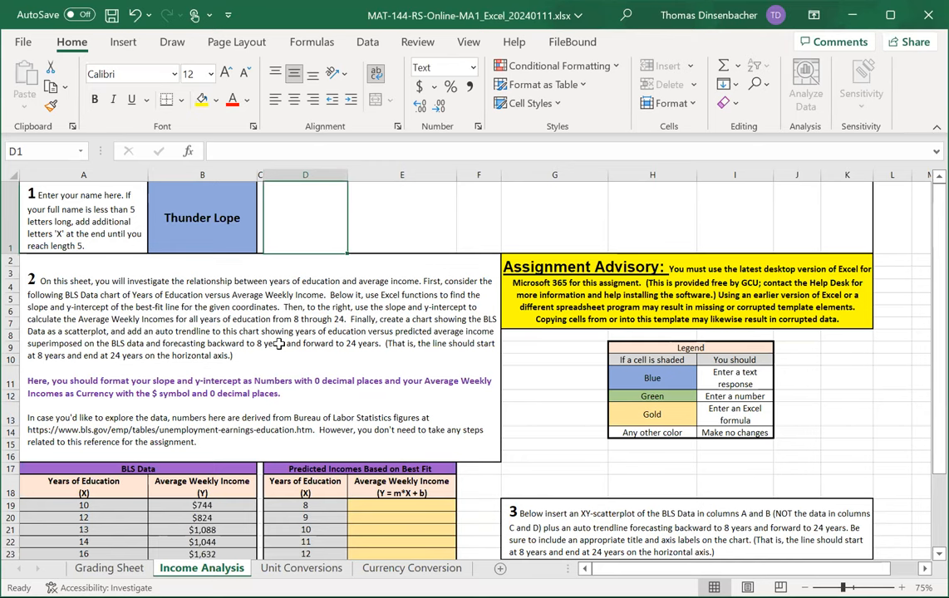
scroll(down, 3)
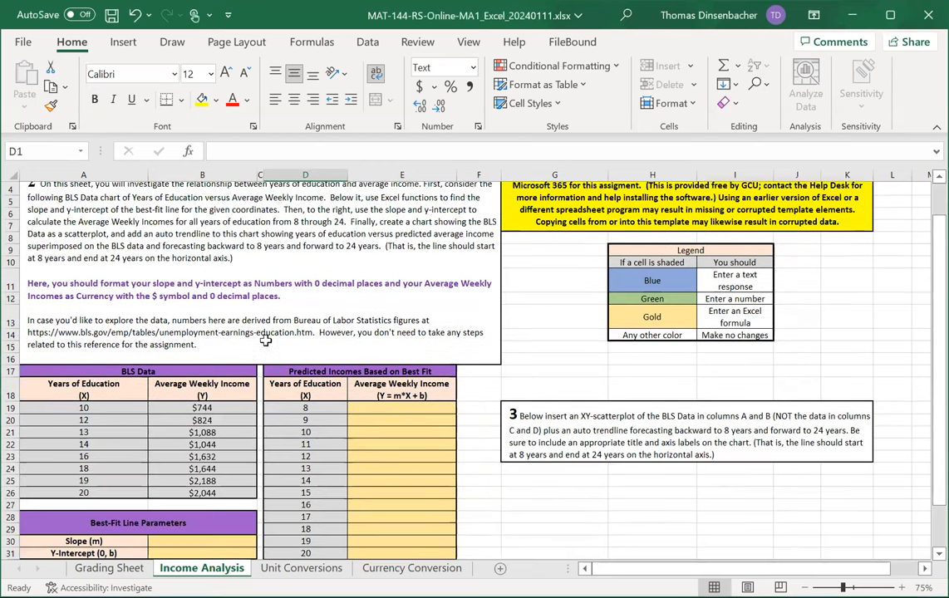
scroll(up, 3)
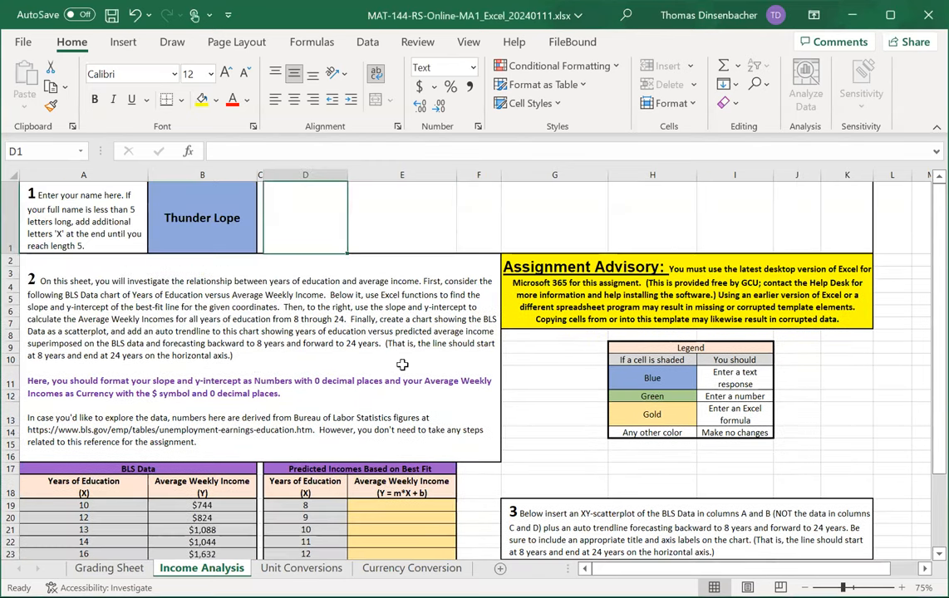
scroll(down, 3)
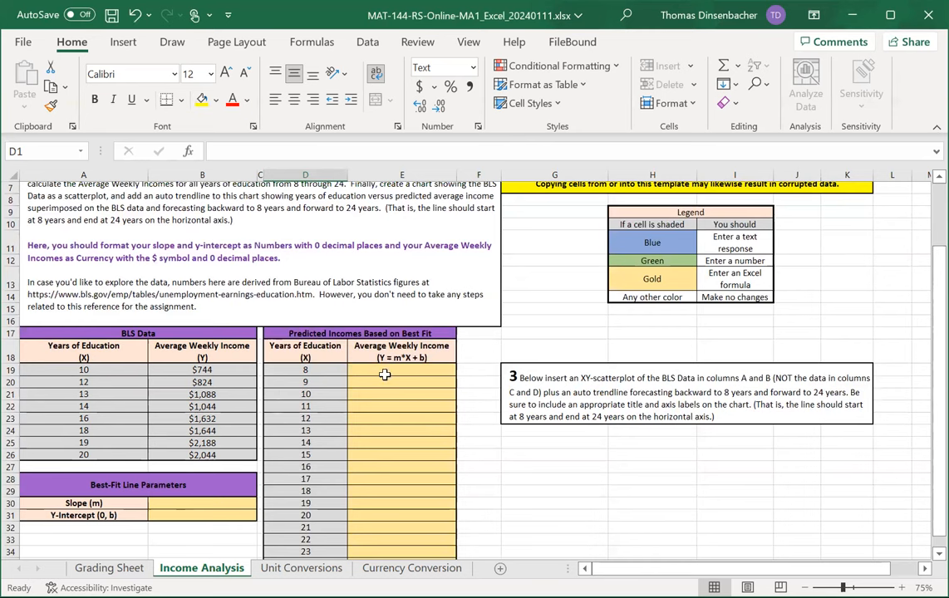
mouse_move(399, 409)
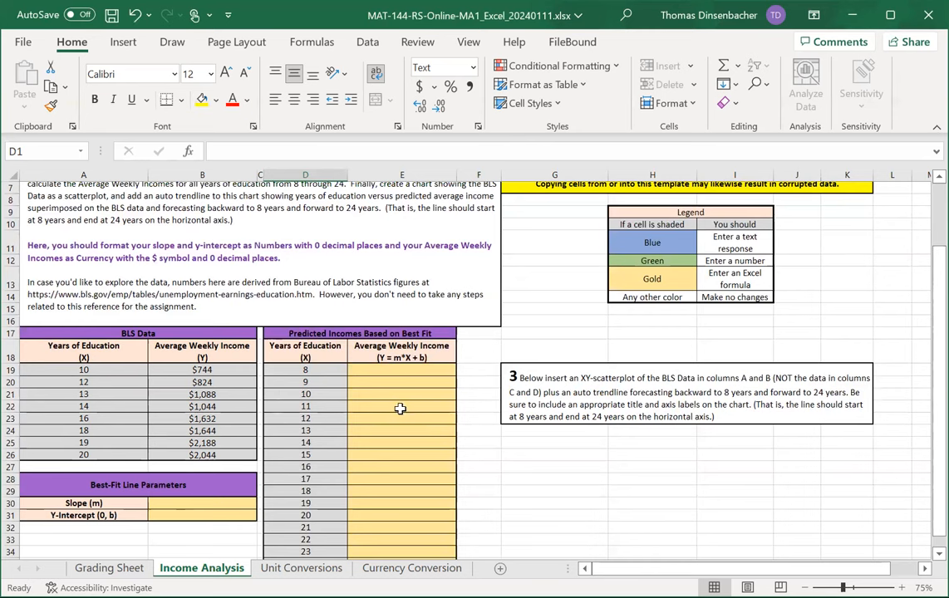
mouse_move(336, 466)
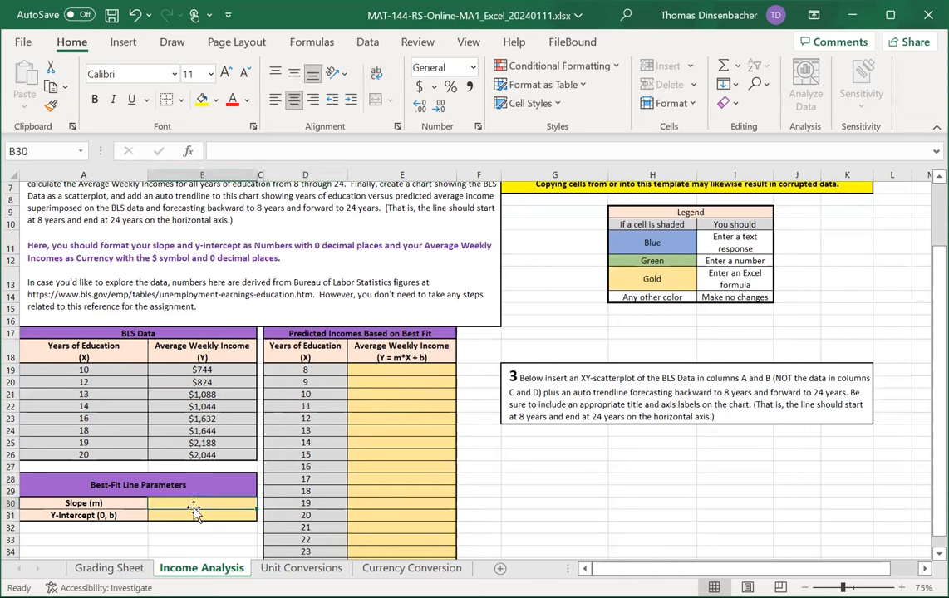
Step: Enter =SLOPE(B19:B26,A19:A26) in B30, giving a slope of about 148.85
text(=)
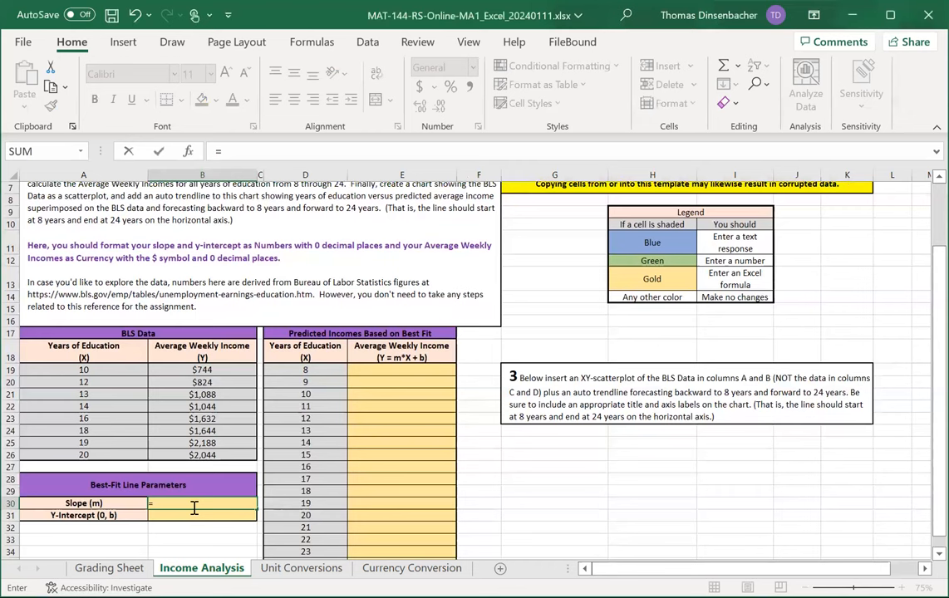
text(=SLOPE()
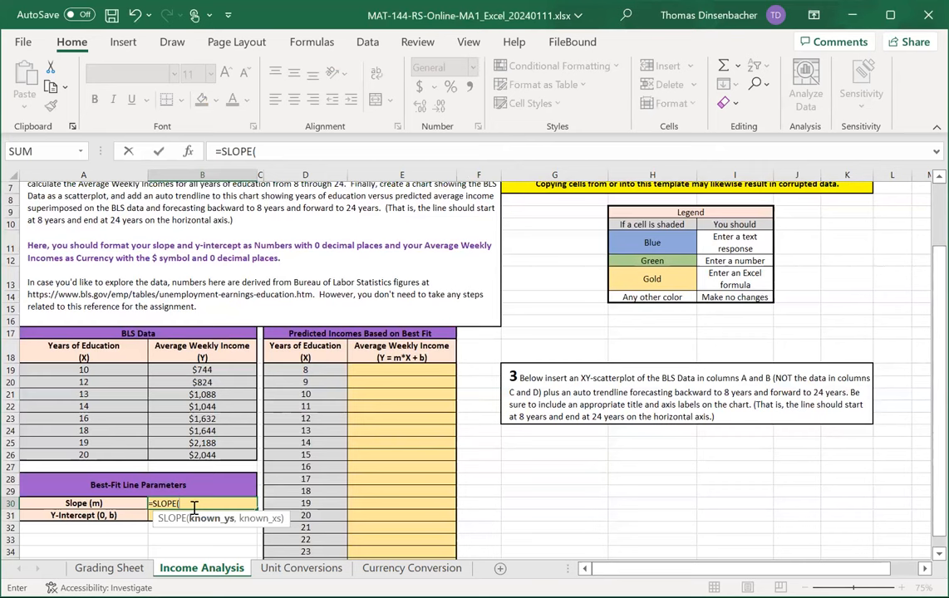
mouse_move(203, 369)
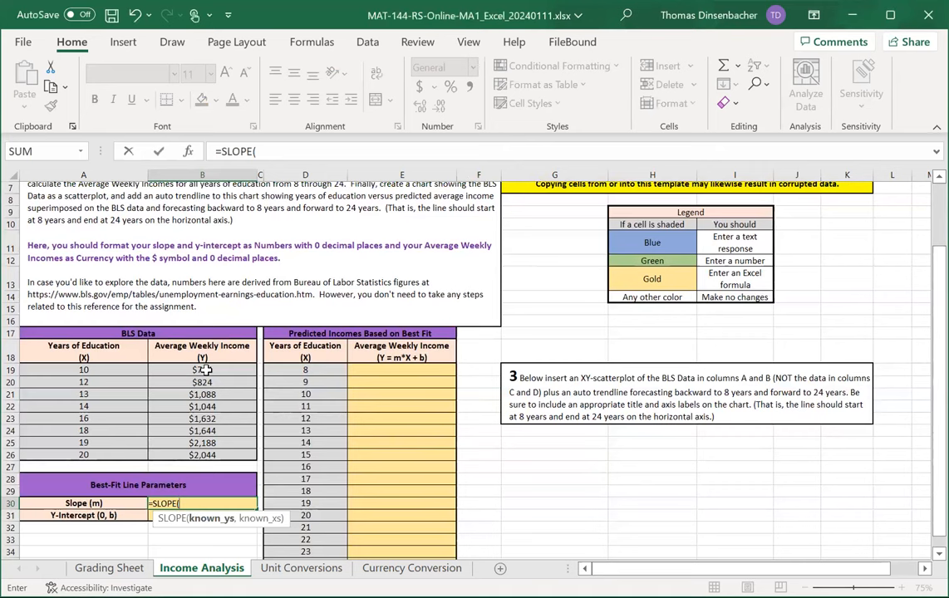
click(203, 369)
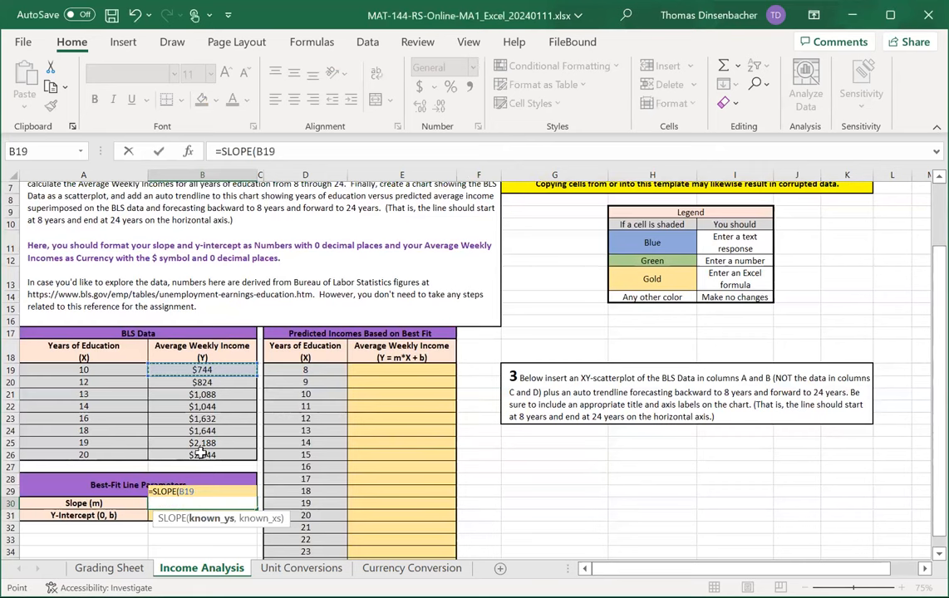
drag(203, 369, 203, 456)
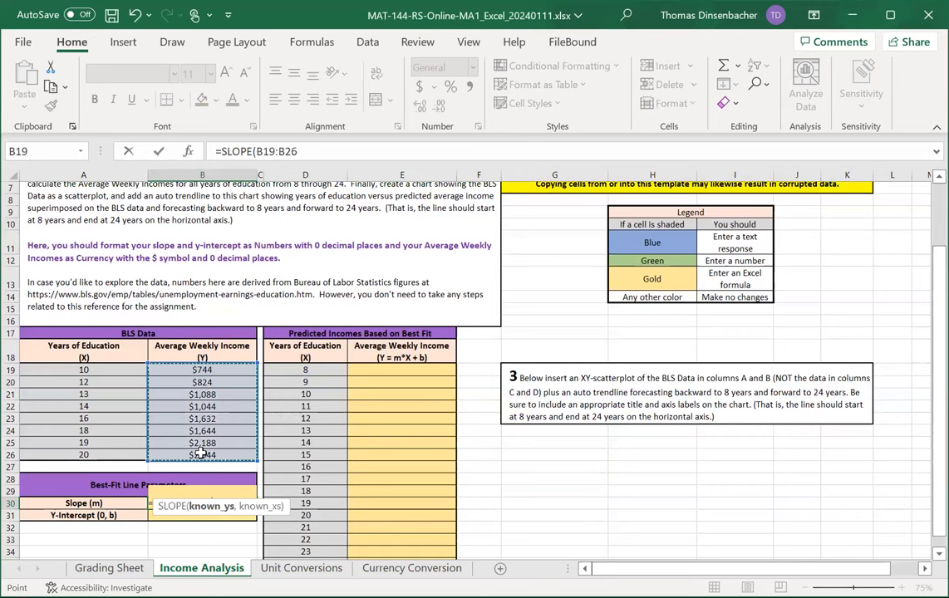
text(,A19:A26))
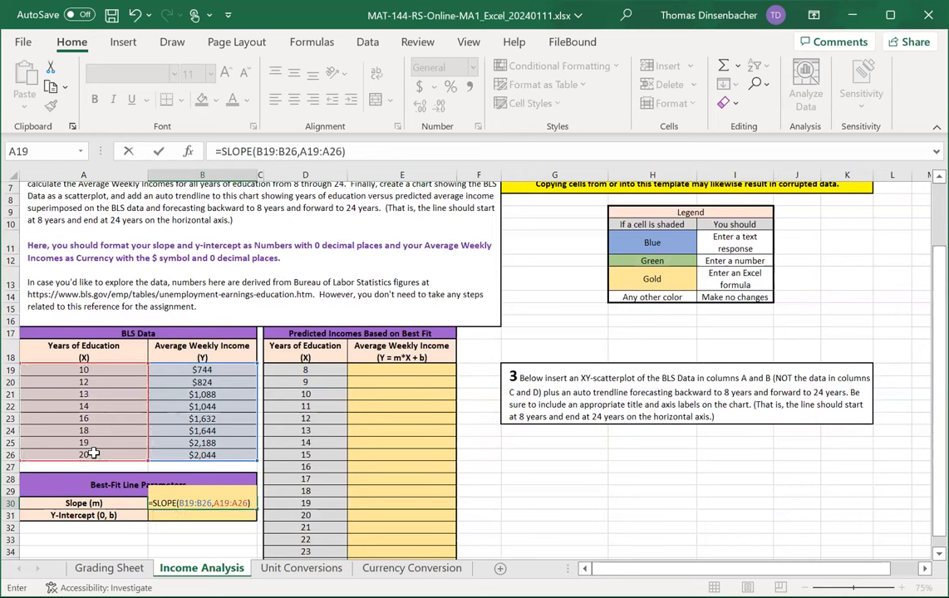
key(Return)
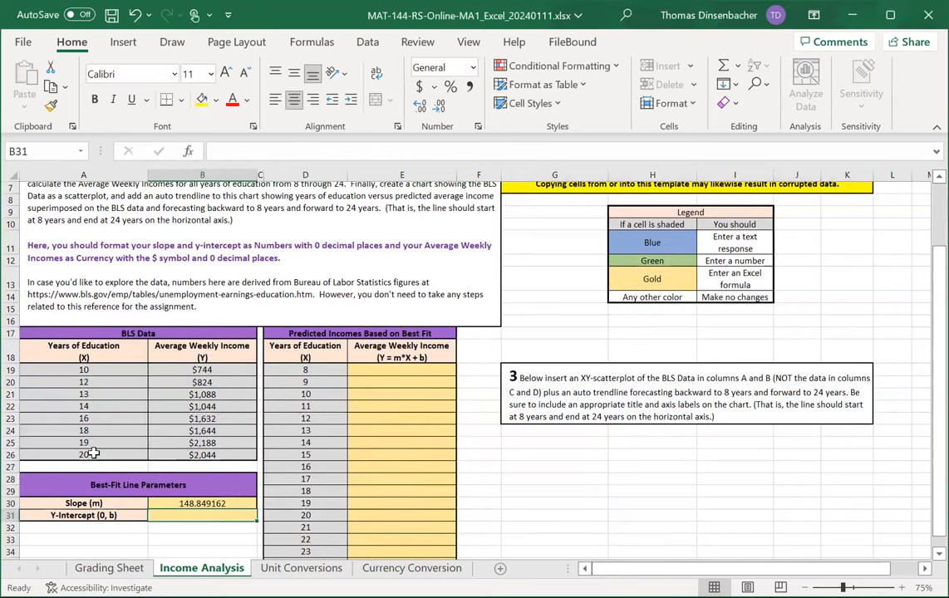
mouse_move(455, 341)
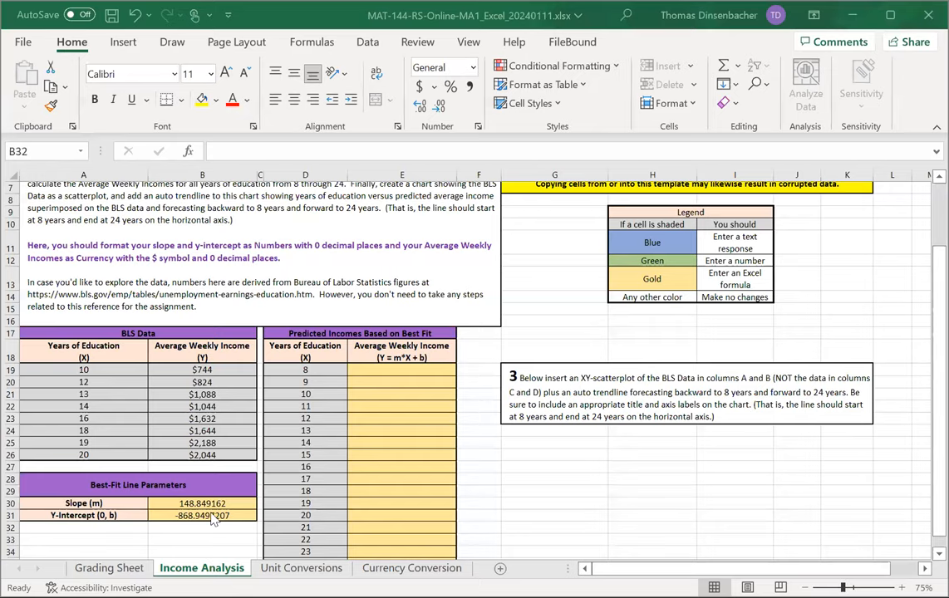
mouse_move(203, 519)
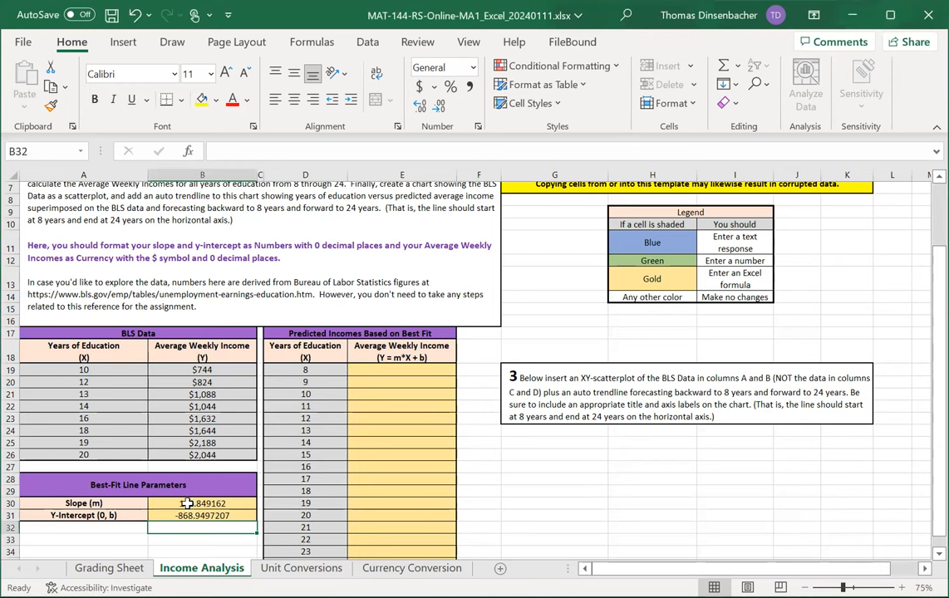
Step: Reduce decimals on B30:B31 so slope shows 149 and intercept -869
click(202, 502)
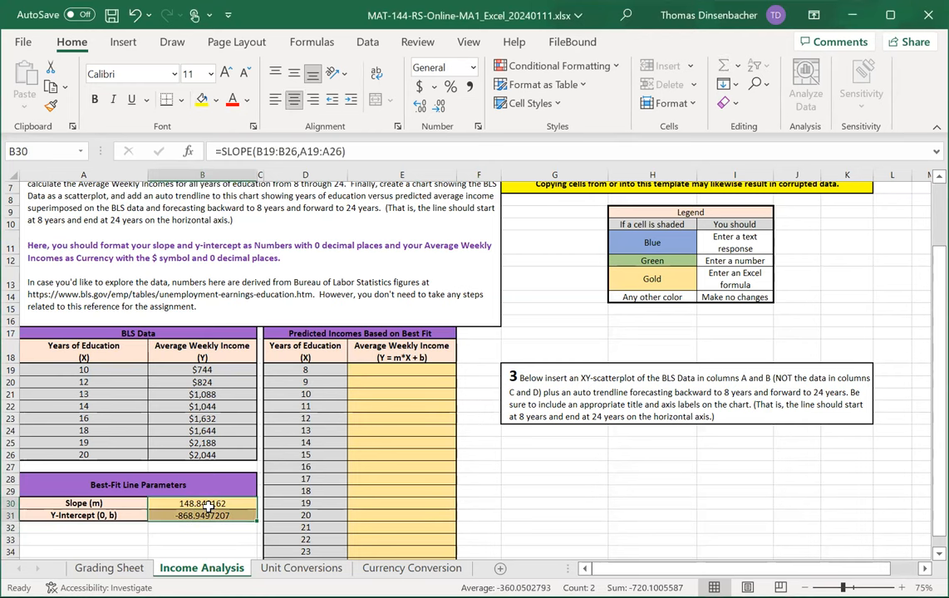
mouse_move(388, 316)
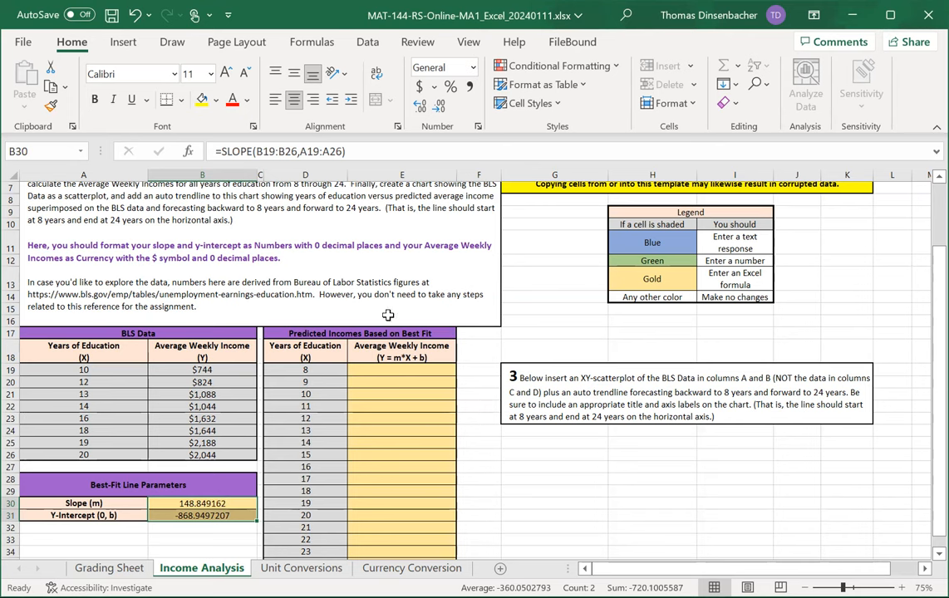
mouse_move(75, 59)
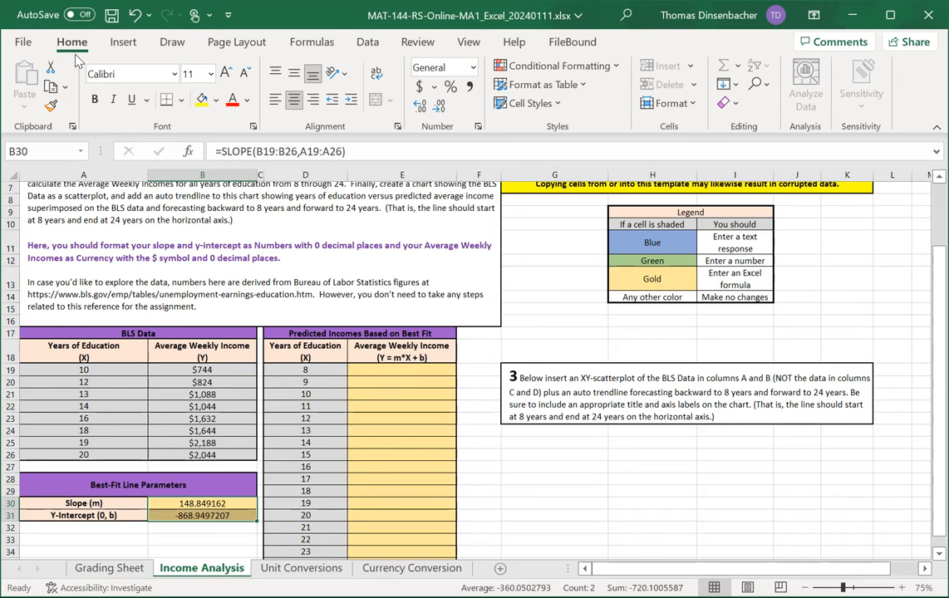
mouse_move(468, 93)
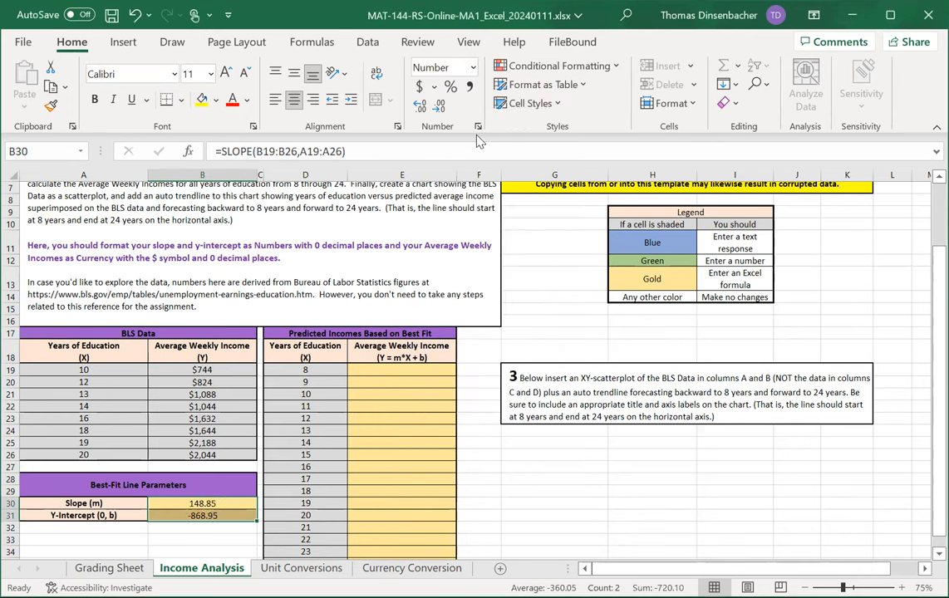
mouse_move(439, 109)
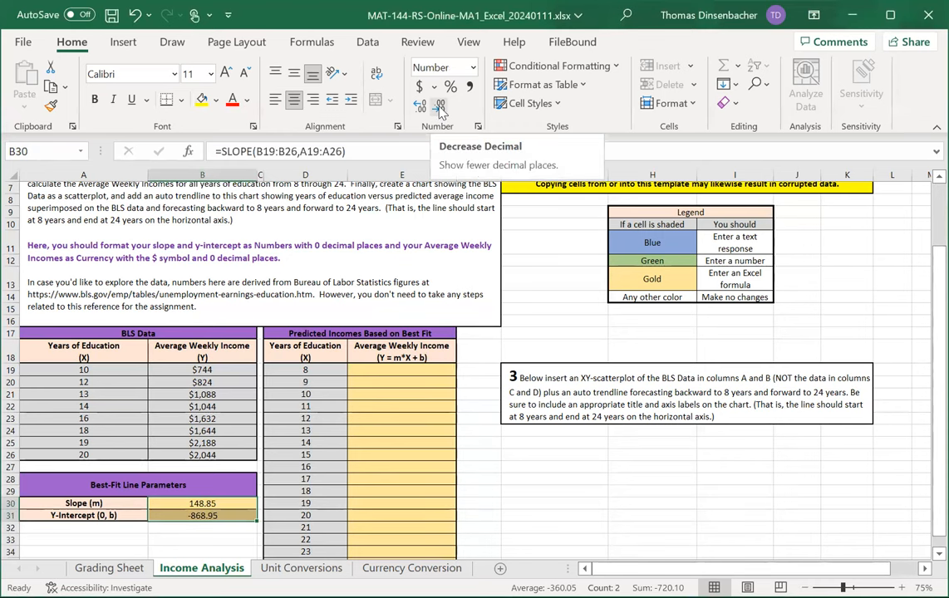
click(420, 109)
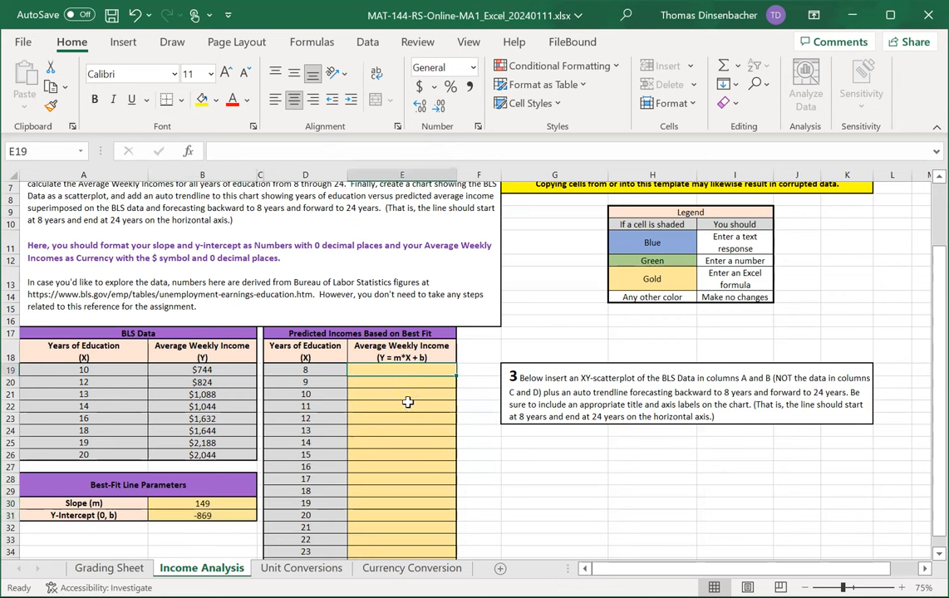
mouse_move(419, 475)
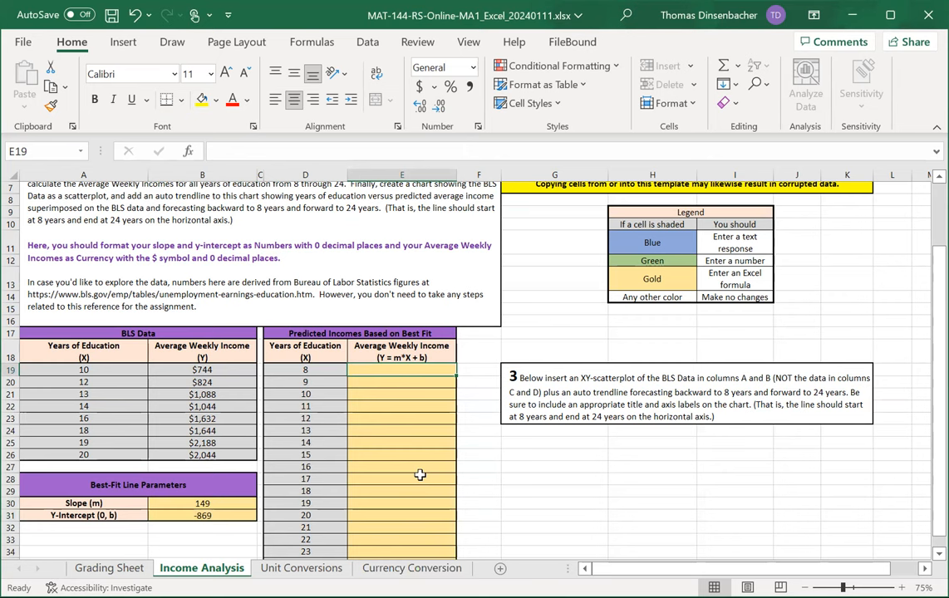
Step: Enter =B$30*D19+B$31 in E19 and fill it down to the 24-year row at E35
click(479, 369)
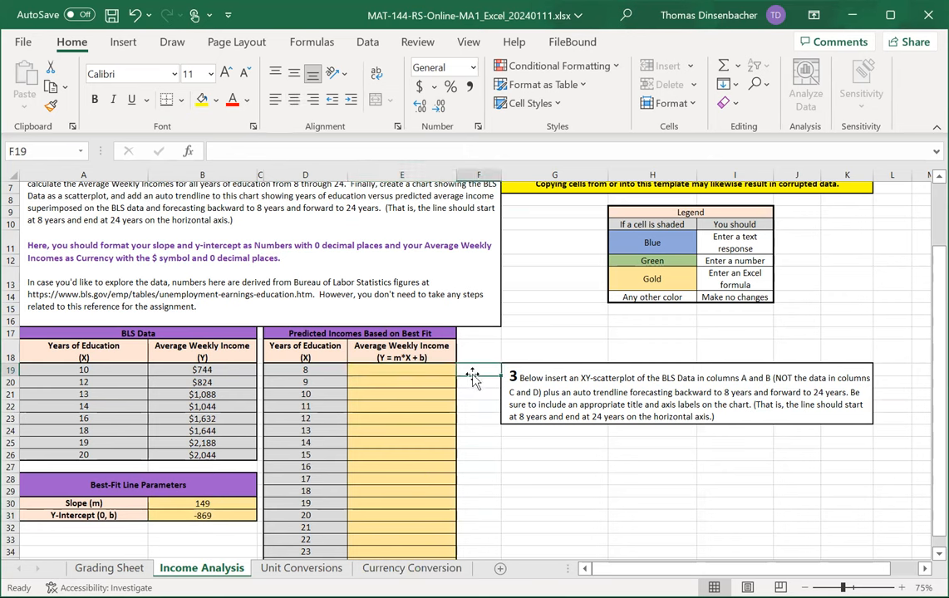
mouse_move(459, 381)
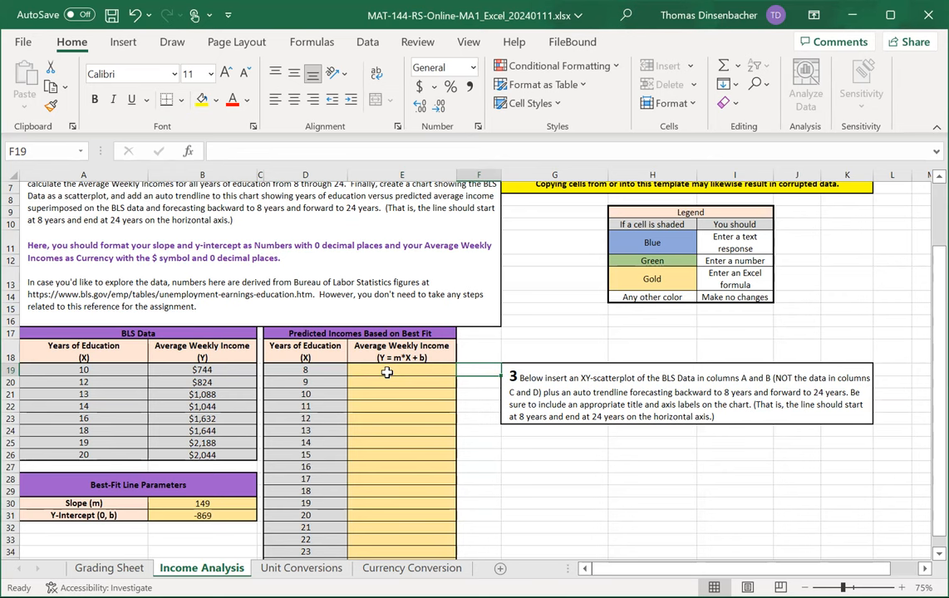
mouse_move(409, 369)
text(=B$30*D19+B$31)
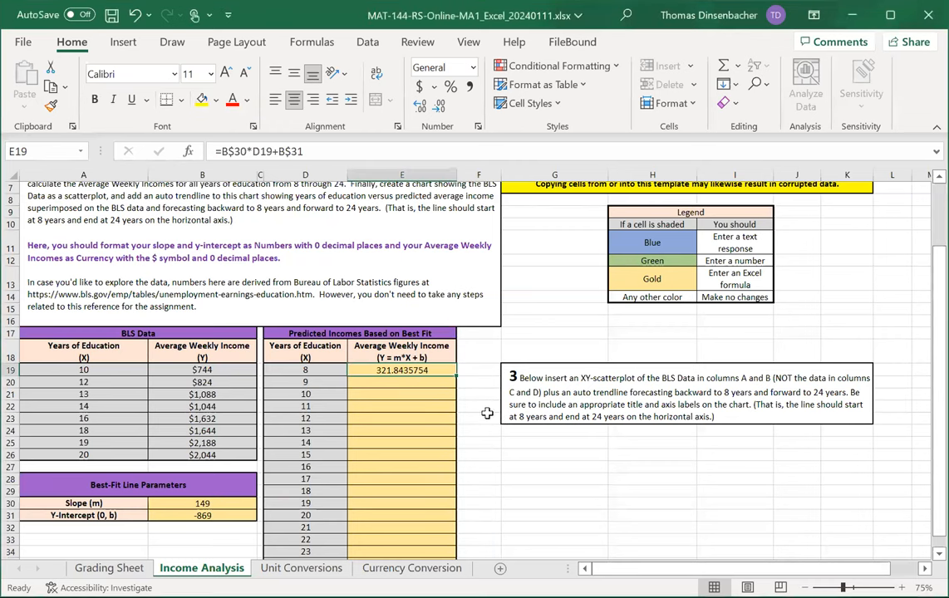
mouse_move(310, 286)
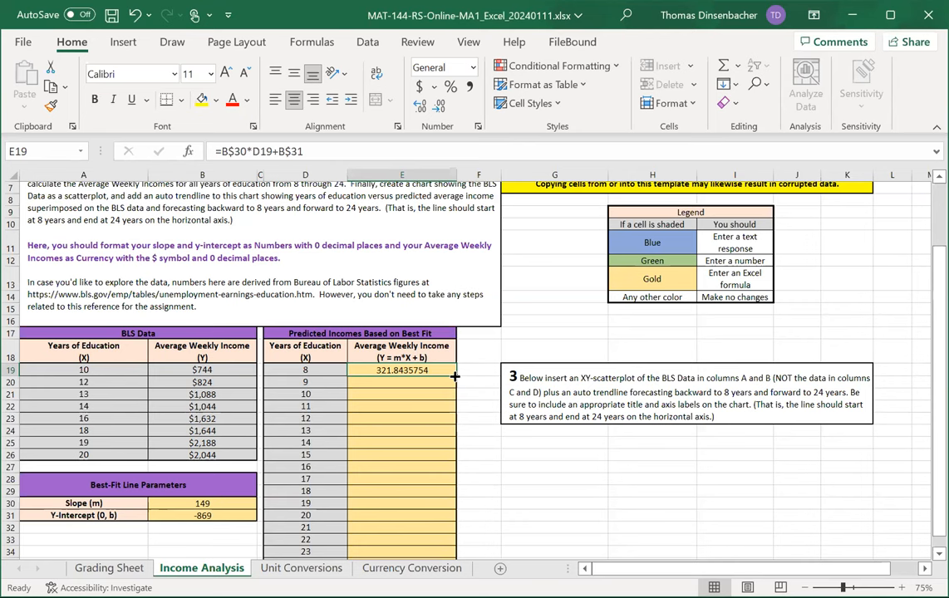
drag(456, 376, 455, 555)
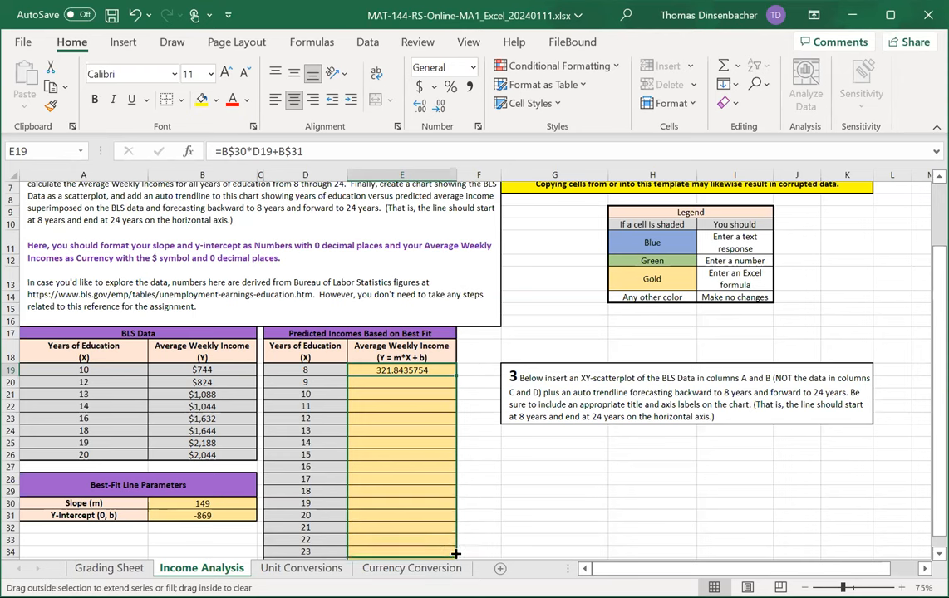
drag(456, 369, 446, 541)
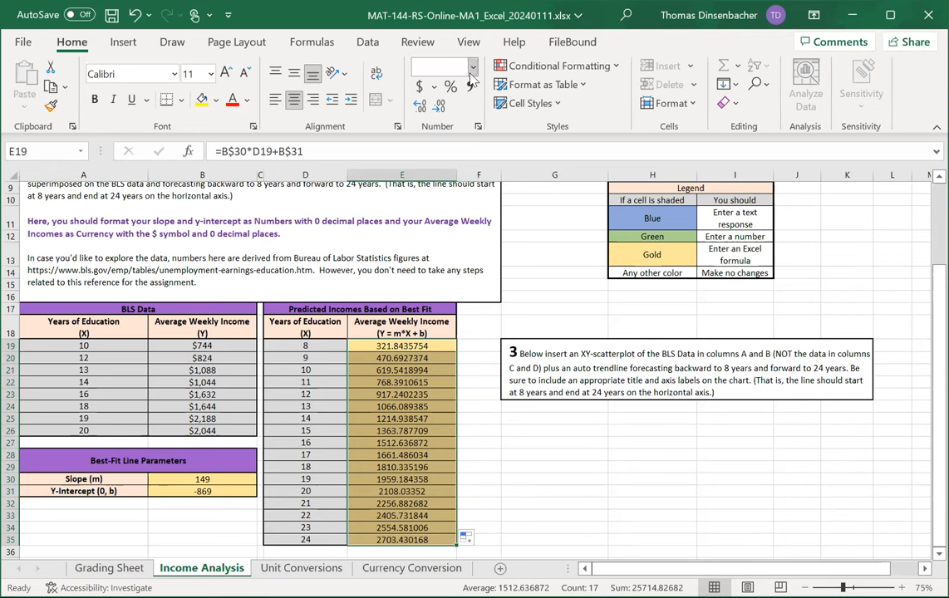
Step: Format the predicted incomes as currency with no decimals, $322 to $2,703
click(472, 66)
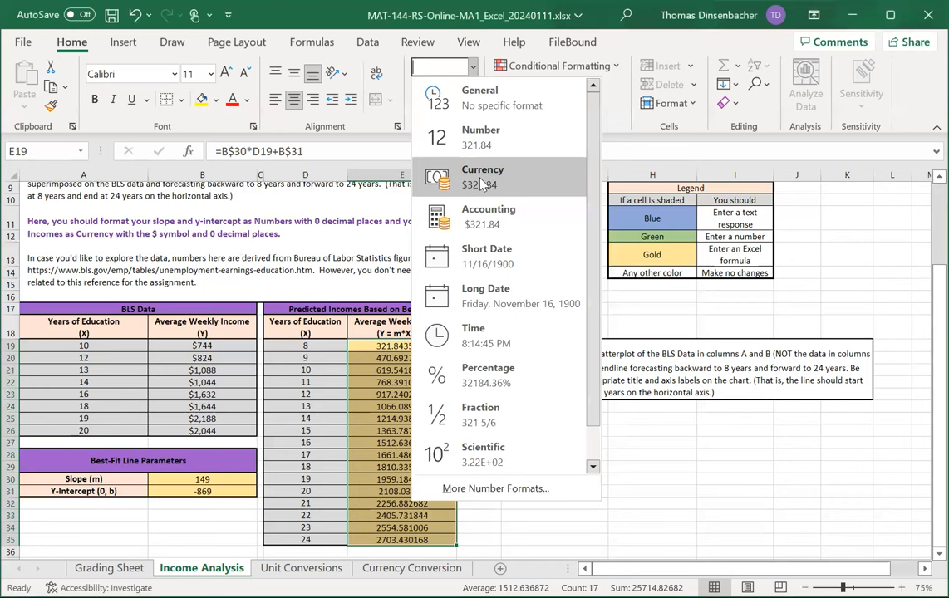
click(482, 176)
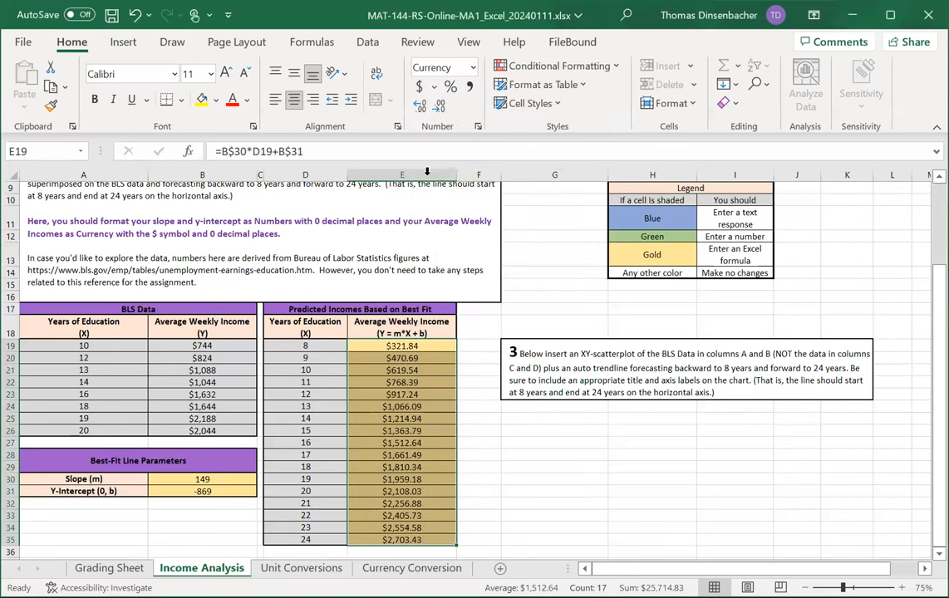
click(439, 106)
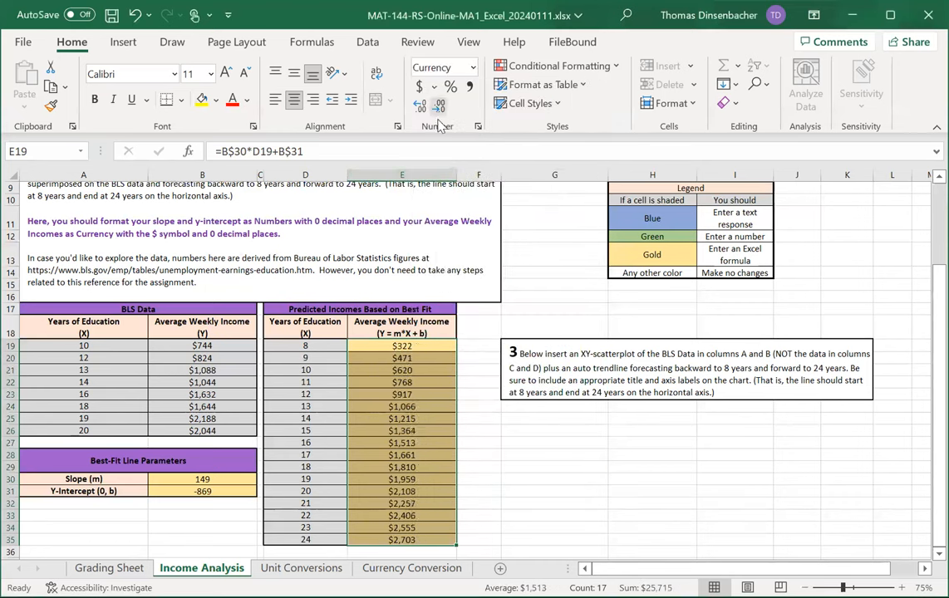
click(478, 442)
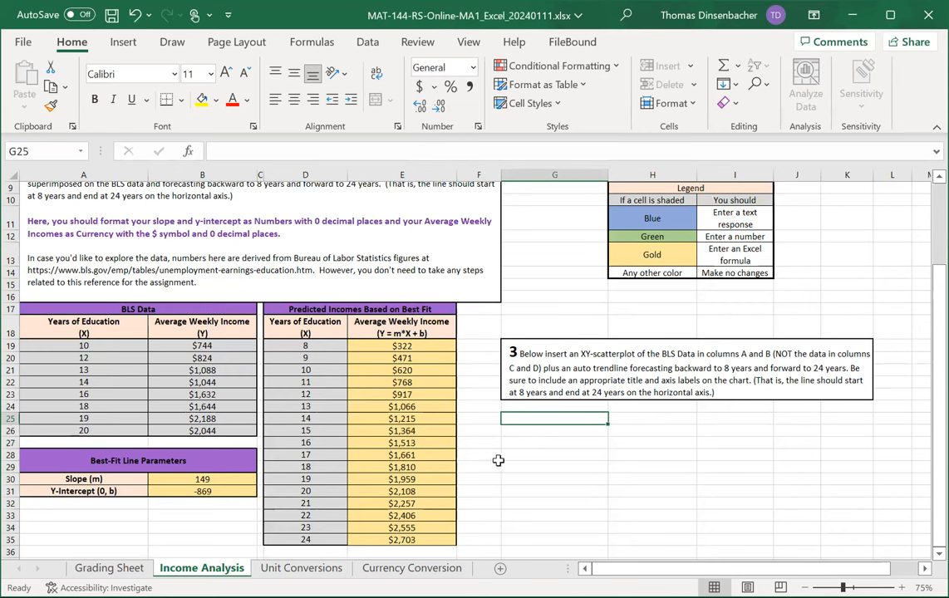
mouse_move(589, 419)
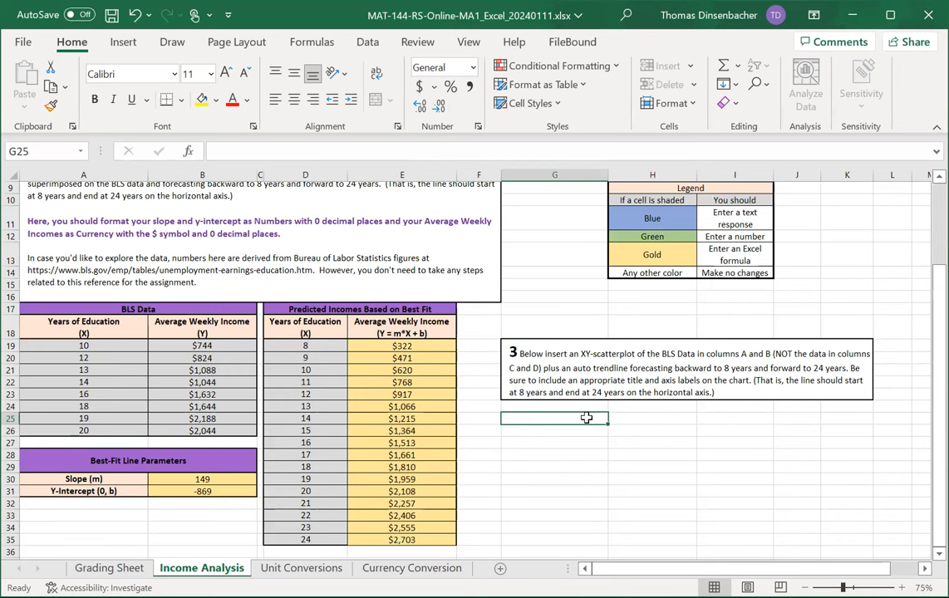
mouse_move(595, 466)
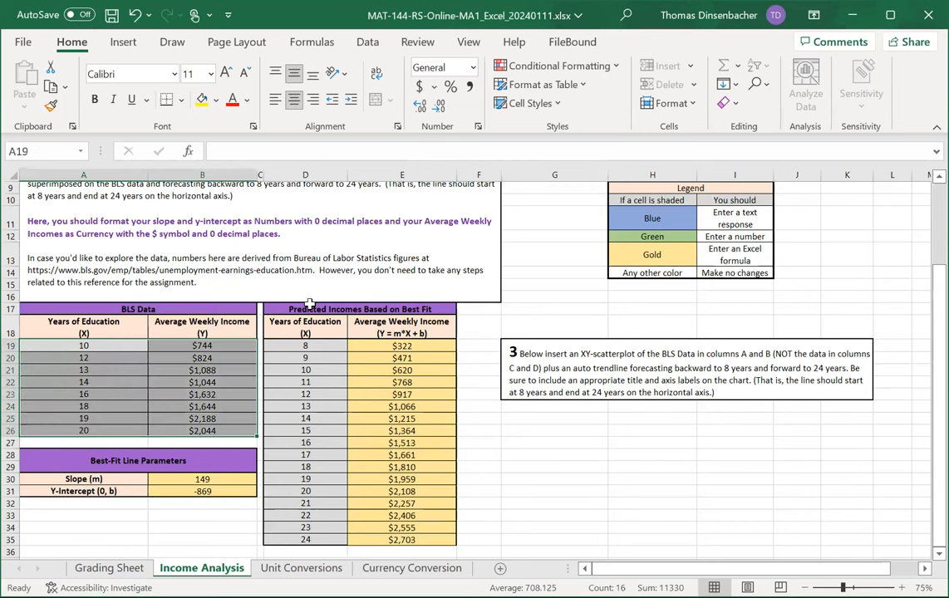
mouse_move(136, 56)
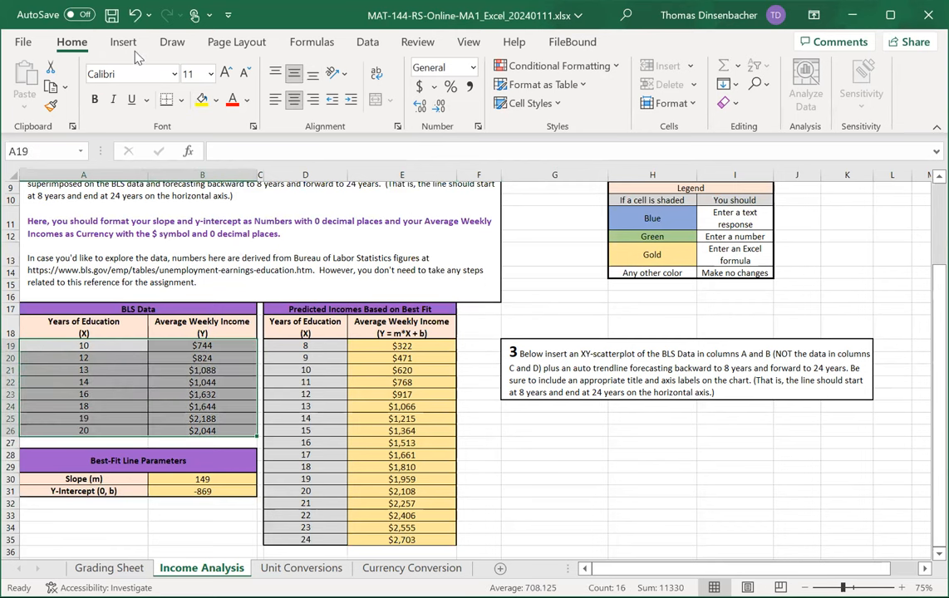
Step: Insert a plain XY scatterplot of the BLS education and income data
click(123, 42)
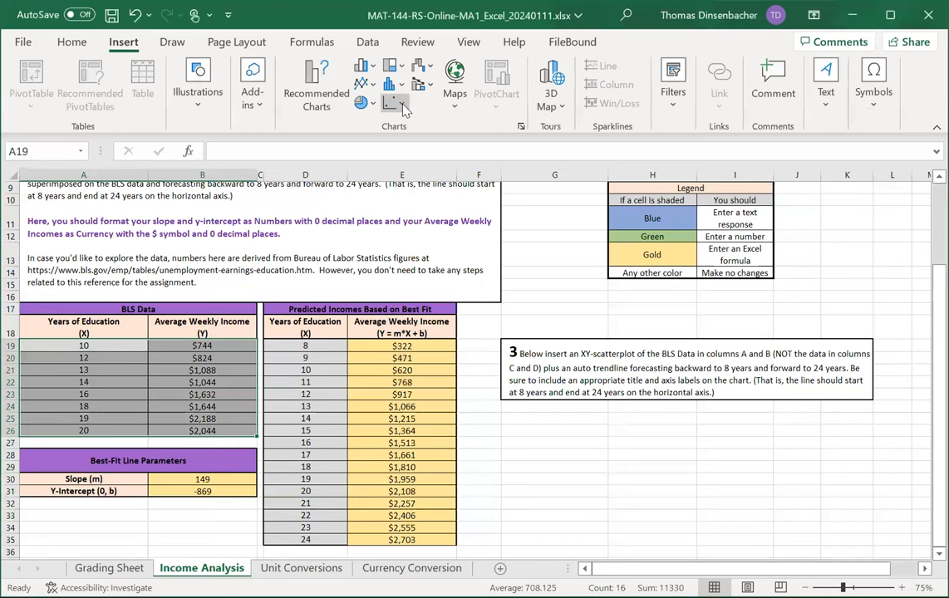
click(396, 103)
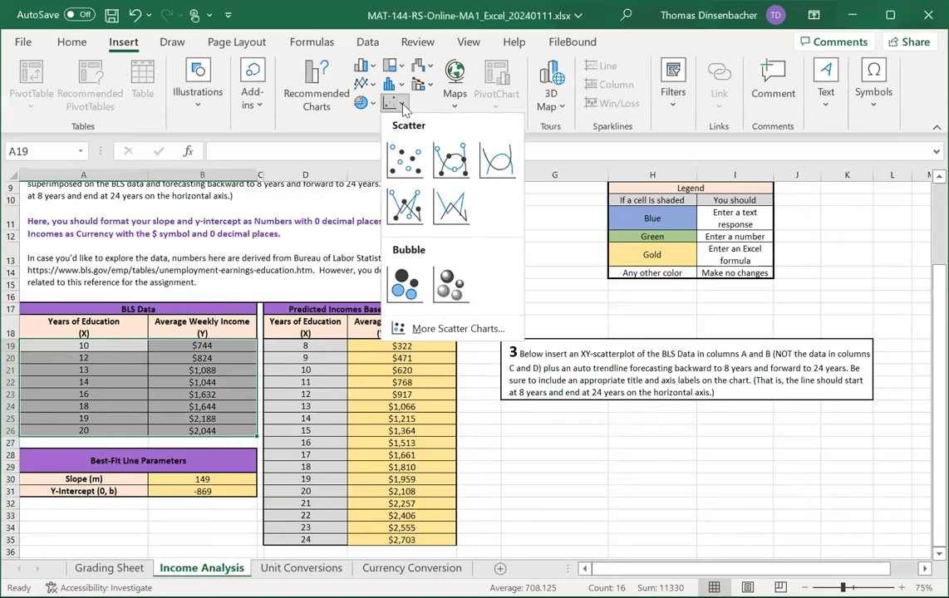
click(405, 160)
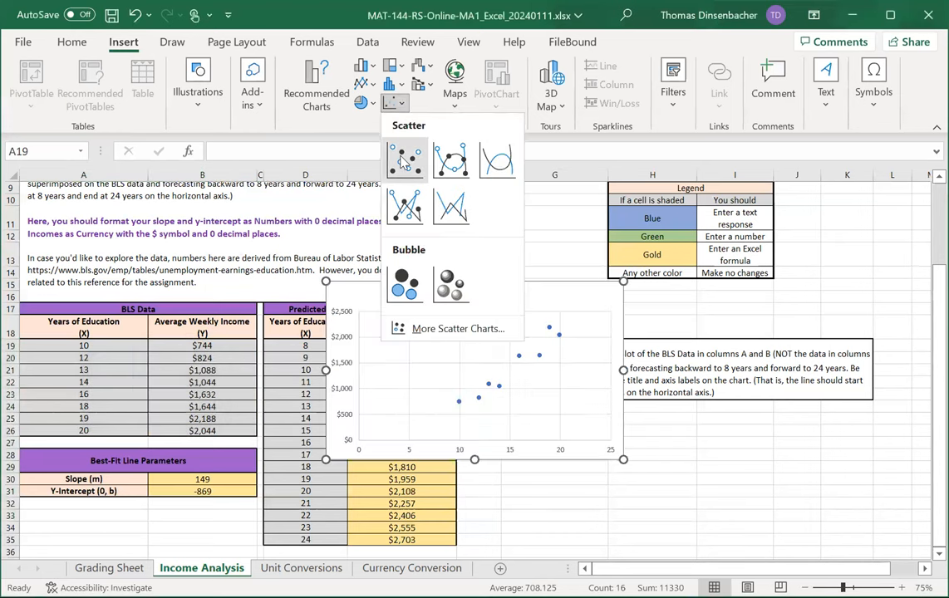
mouse_move(405, 160)
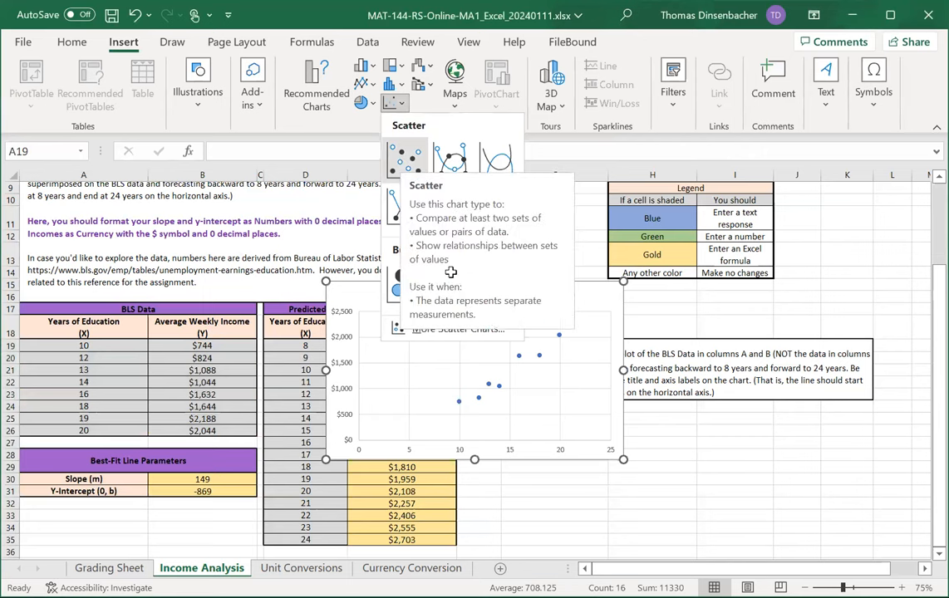
click(407, 158)
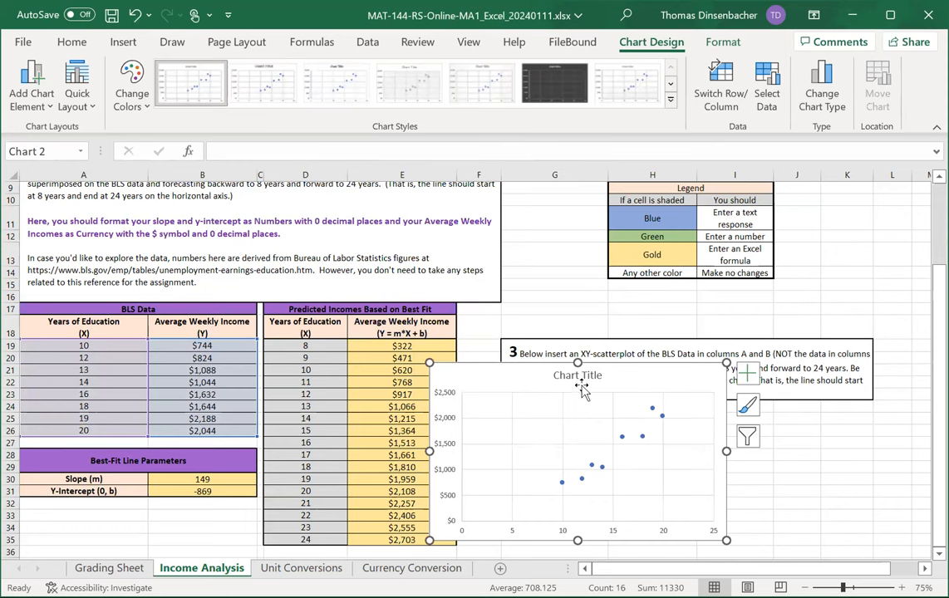
mouse_move(609, 404)
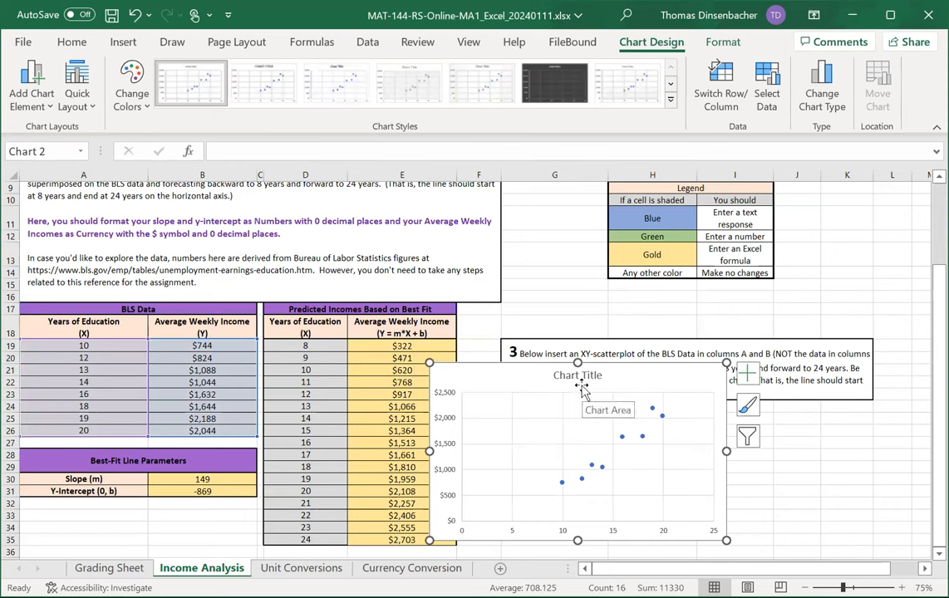
mouse_move(575, 536)
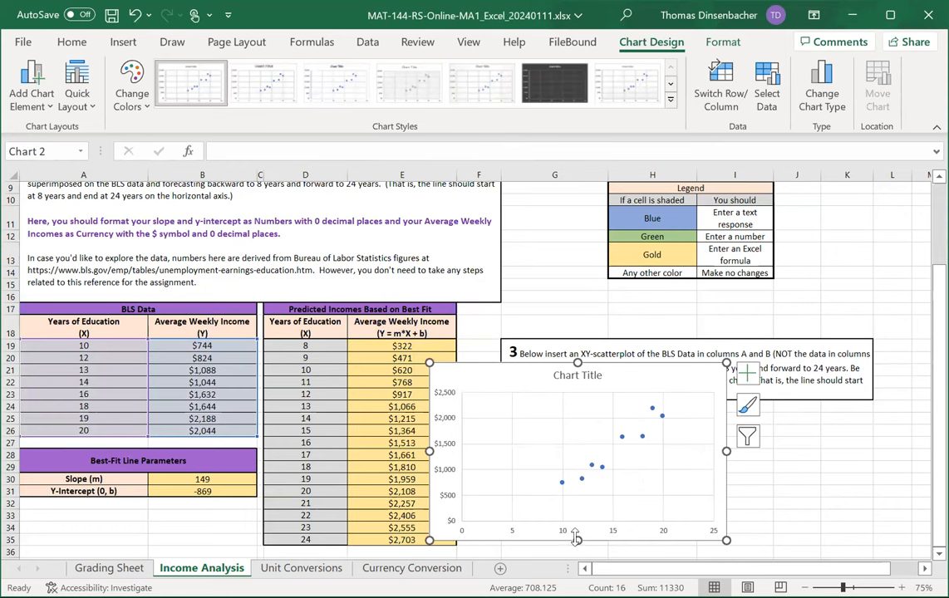
mouse_move(556, 419)
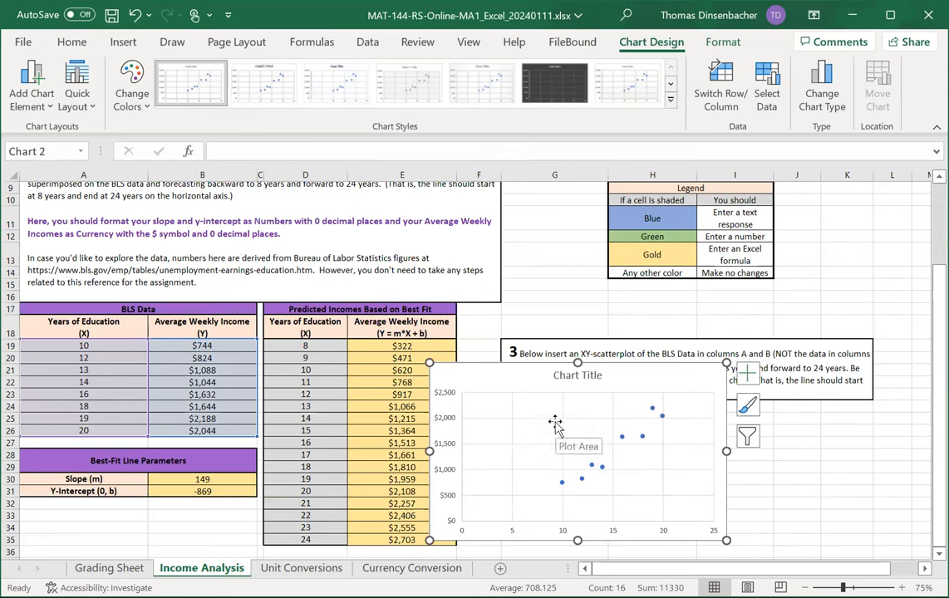
mouse_move(519, 379)
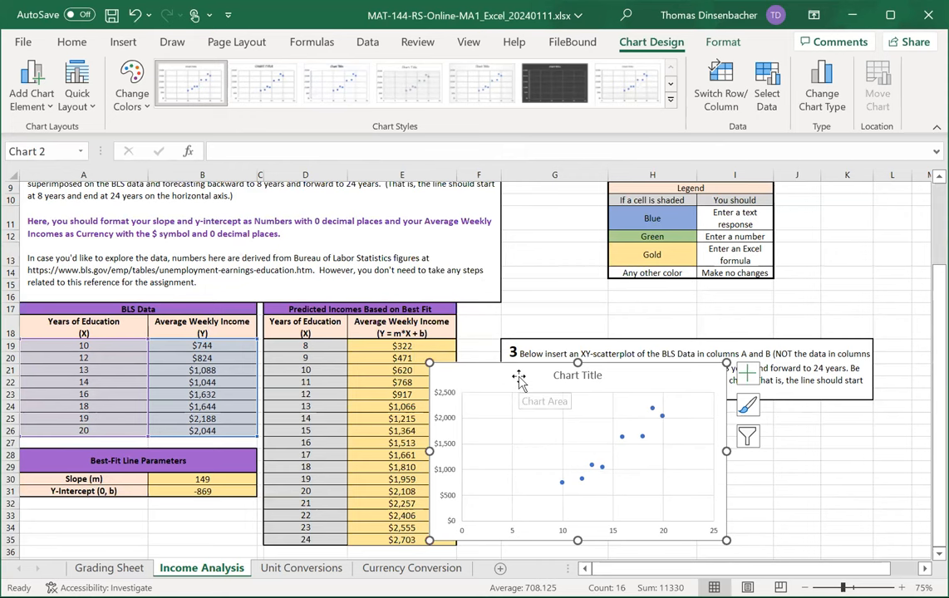
mouse_move(482, 83)
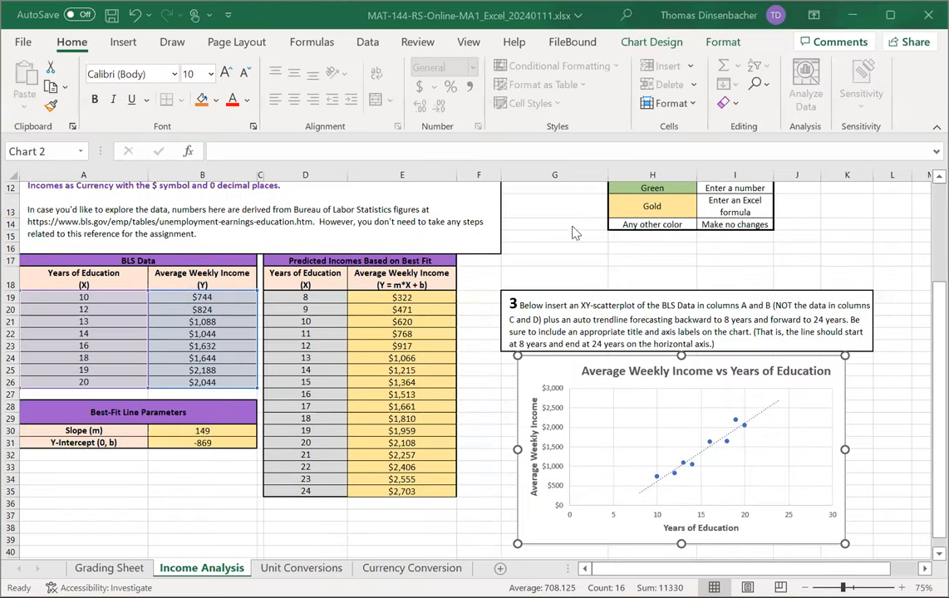
mouse_move(559, 252)
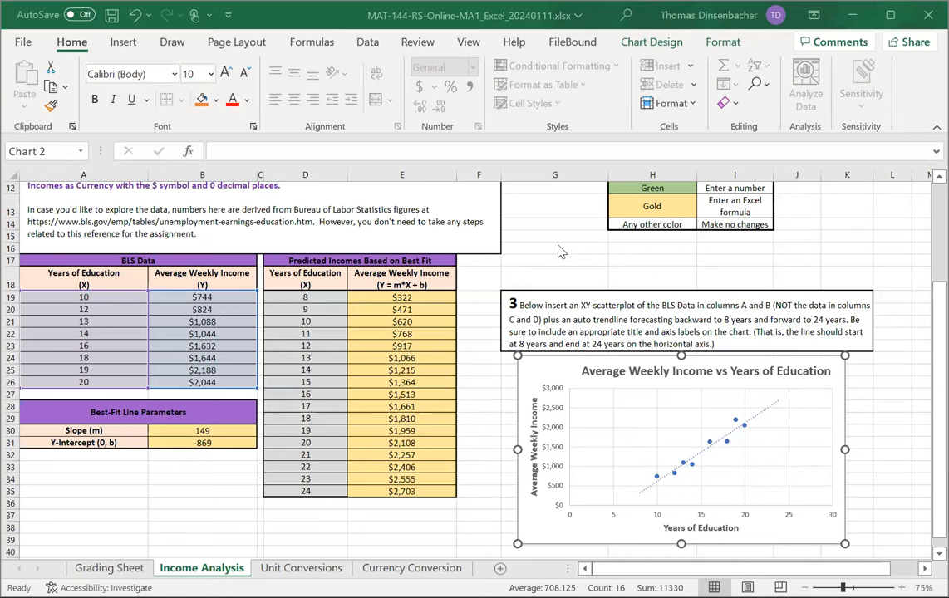
mouse_move(565, 239)
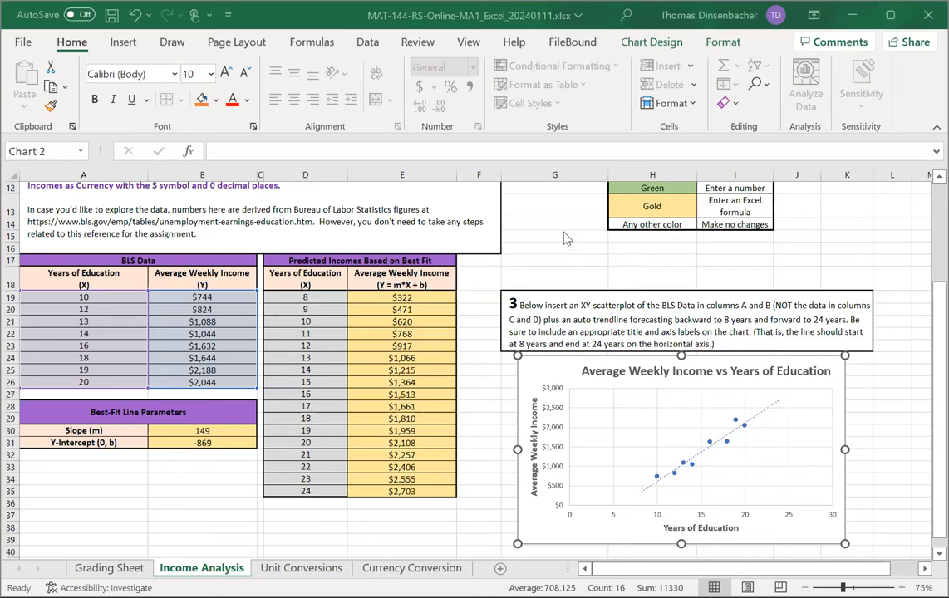
mouse_move(498, 457)
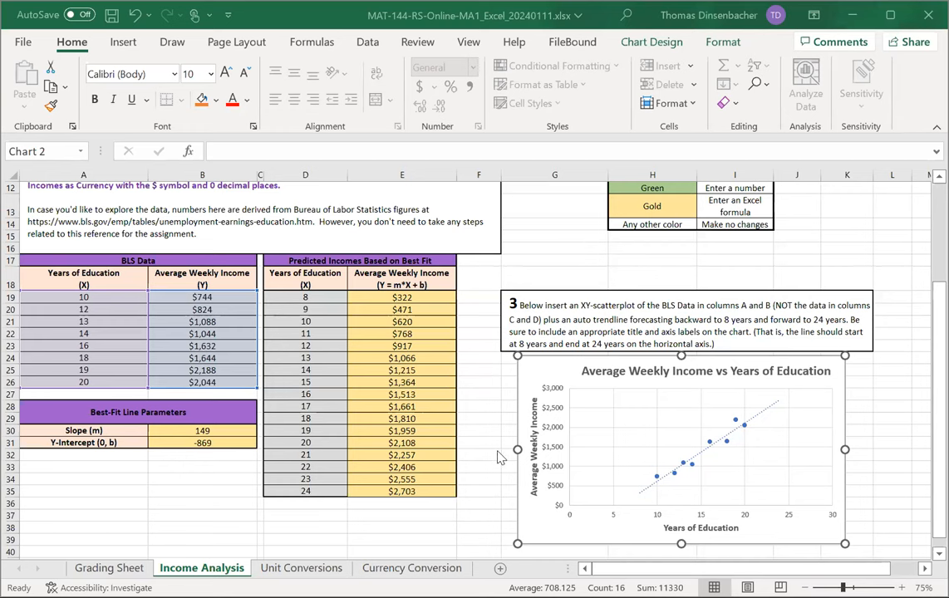
mouse_move(552, 270)
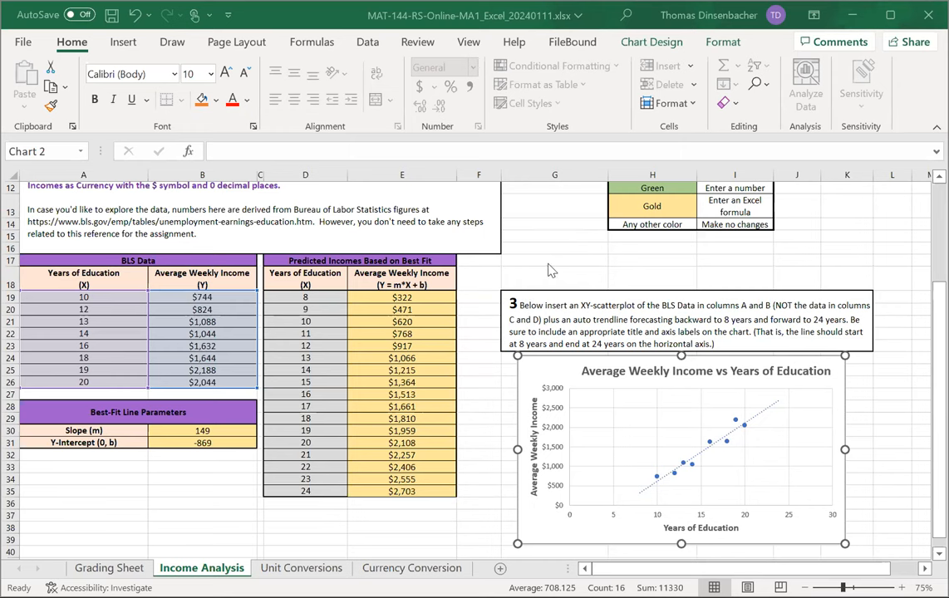
click(555, 259)
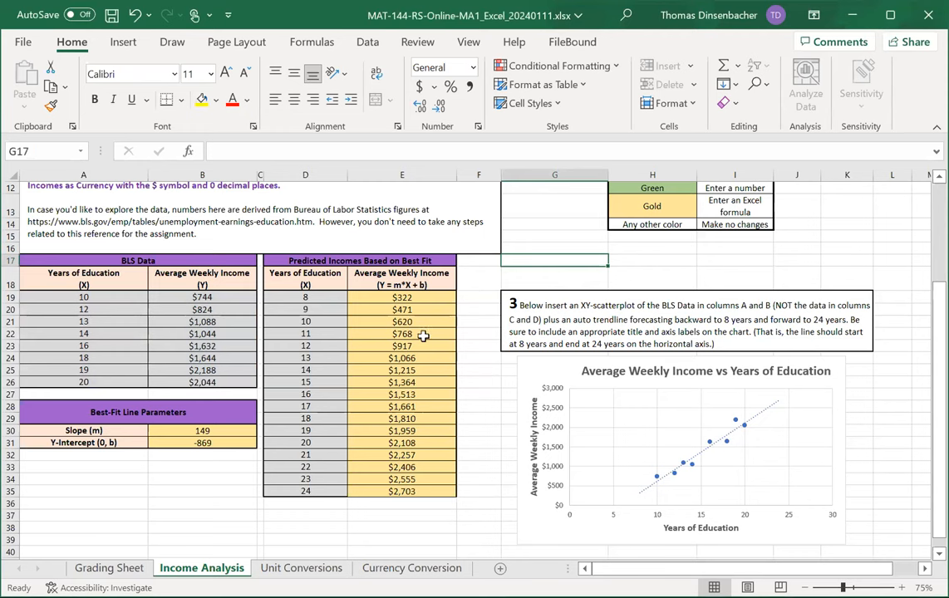
mouse_move(482, 282)
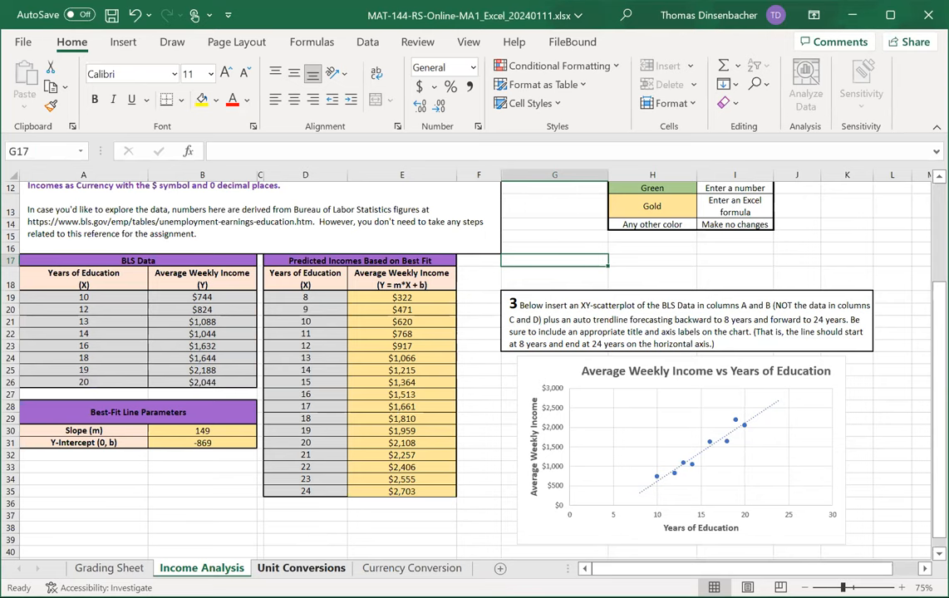
Step: Switch to the Unit Conversions sheet with its Conversion Factor Table
click(300, 568)
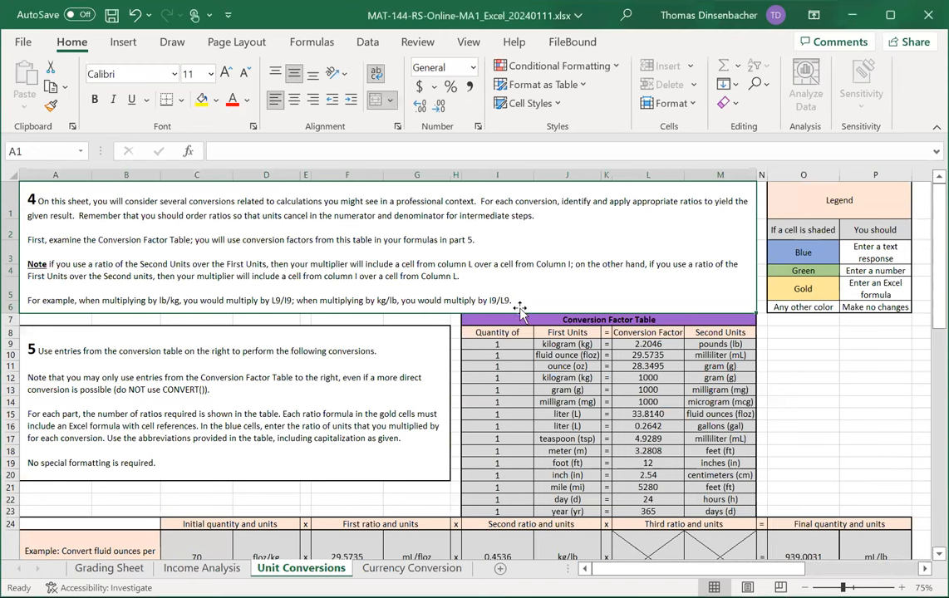